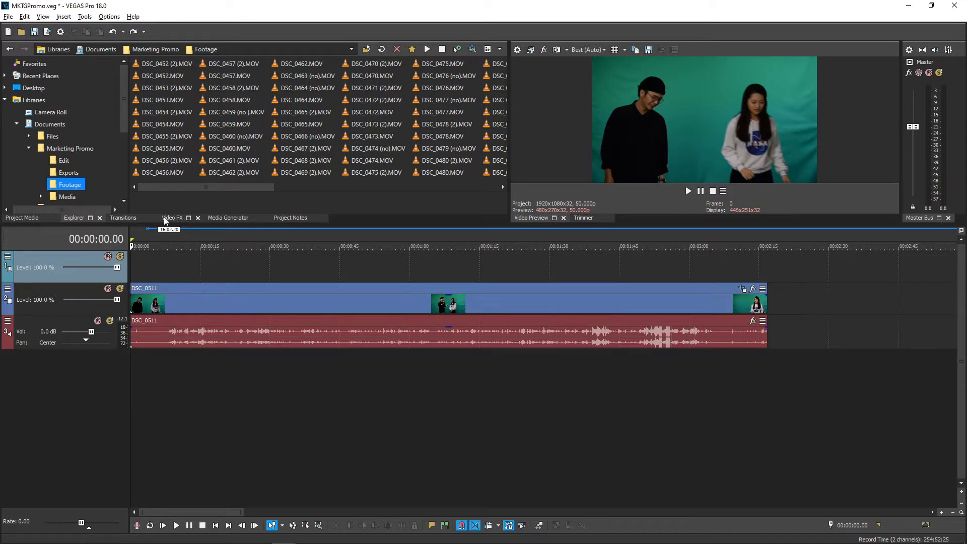
mouse_move(182, 224)
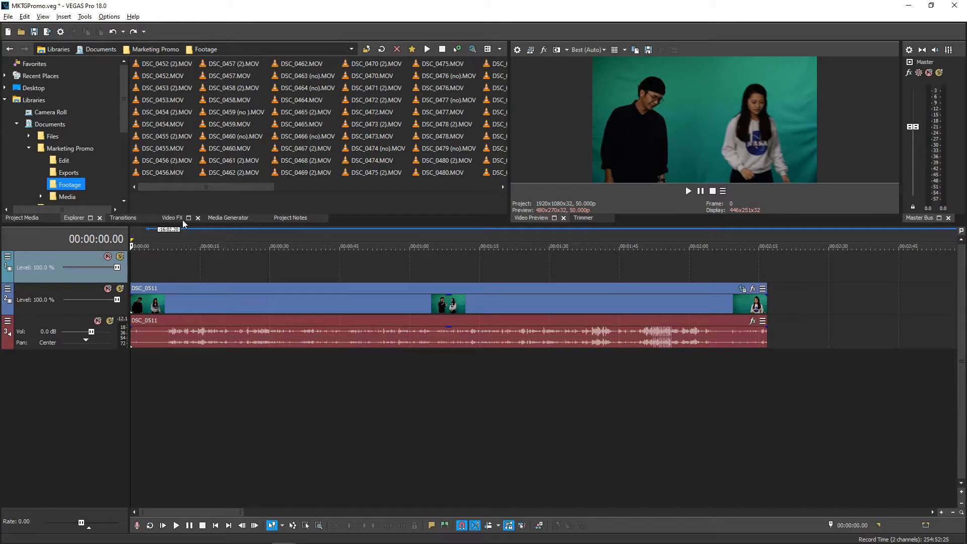
Switch to the Video FX window and scroll through the full plug-in list.
click(172, 218)
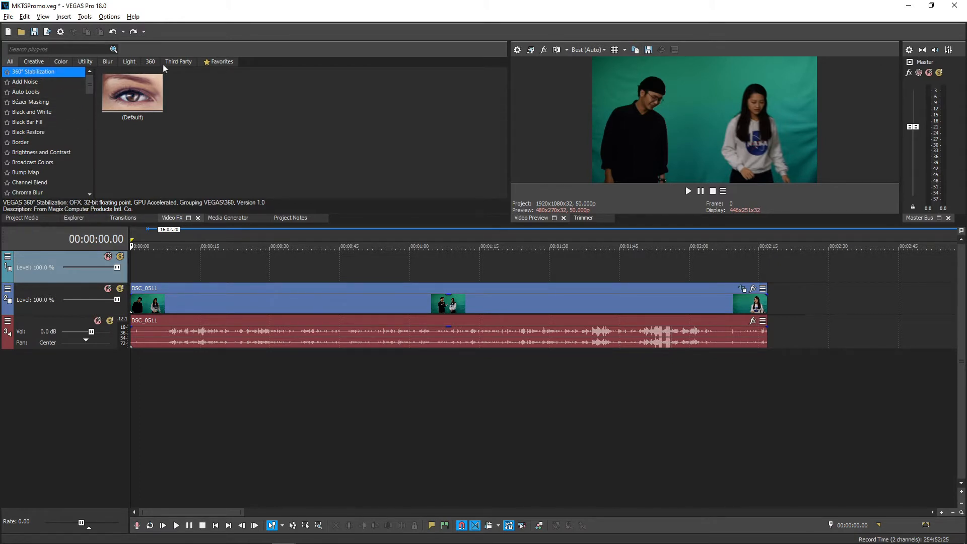
mouse_move(200, 73)
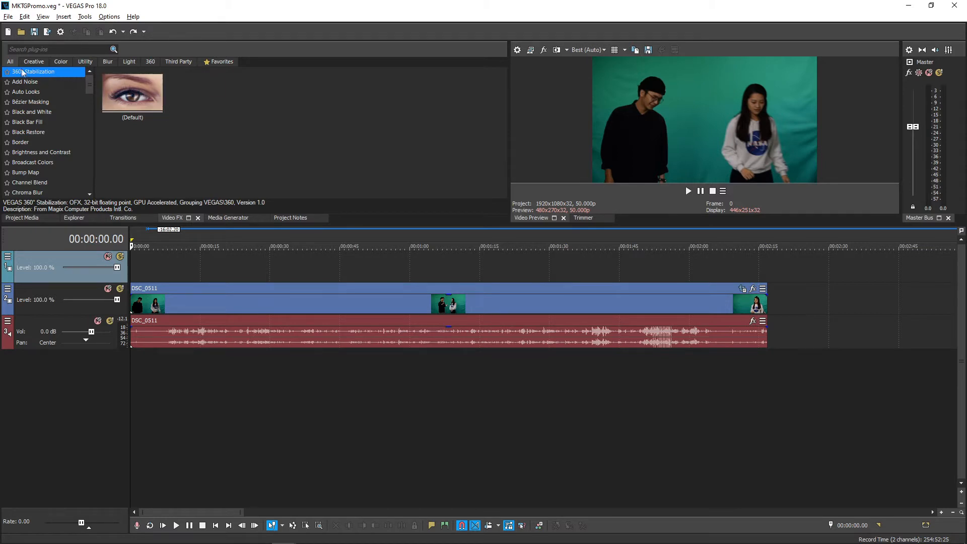
mouse_move(15, 66)
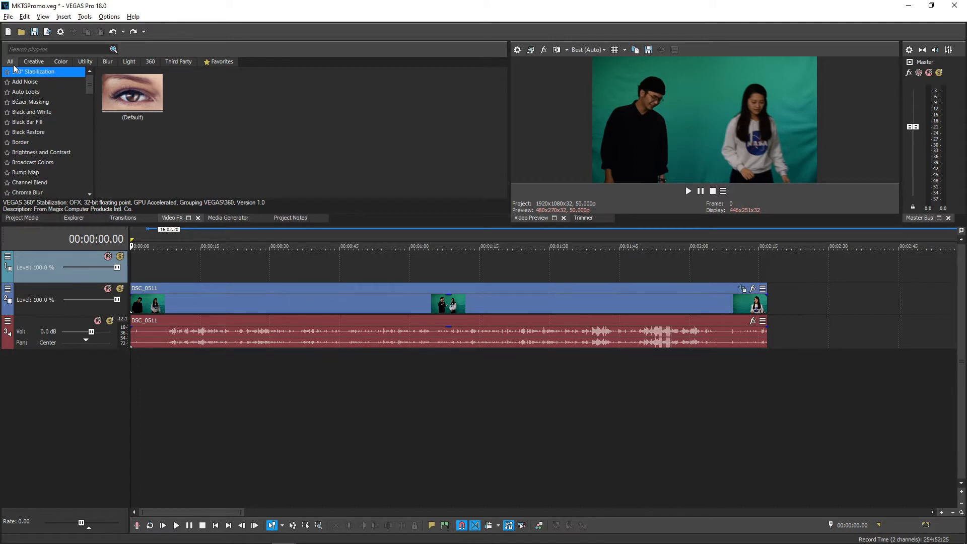
mouse_move(90, 84)
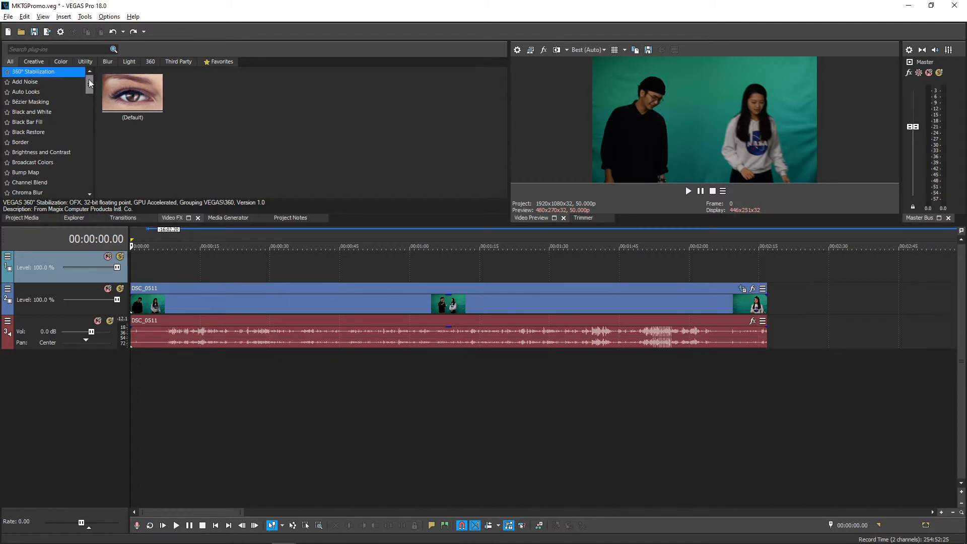
scroll(down, 3)
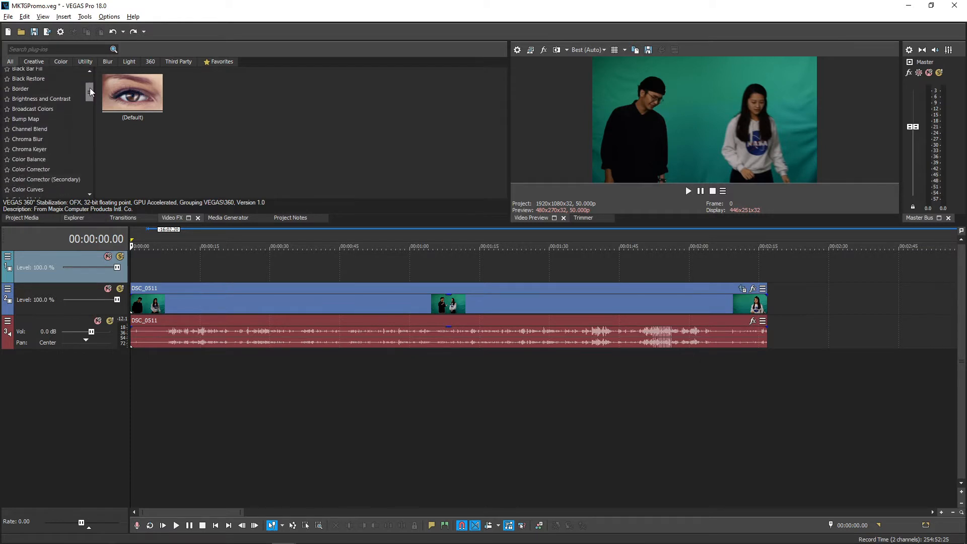
scroll(down, 3)
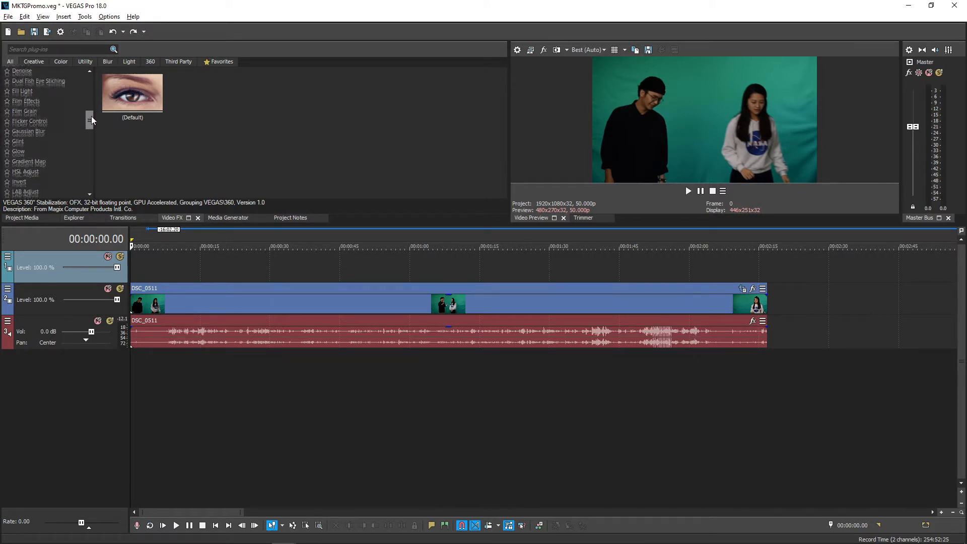
scroll(up, 3)
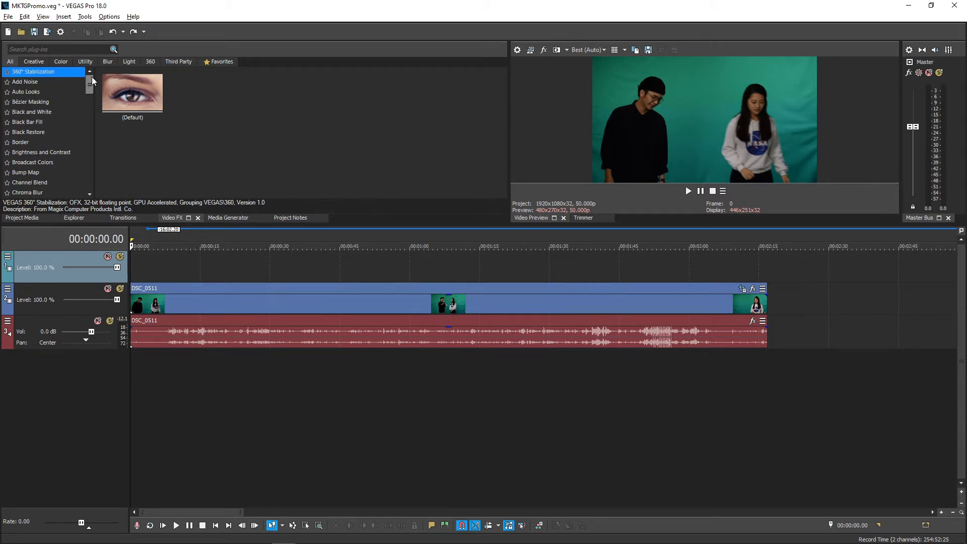
Select Bézier Masking to show its Default, Circle, Square and Diamond presets.
click(30, 102)
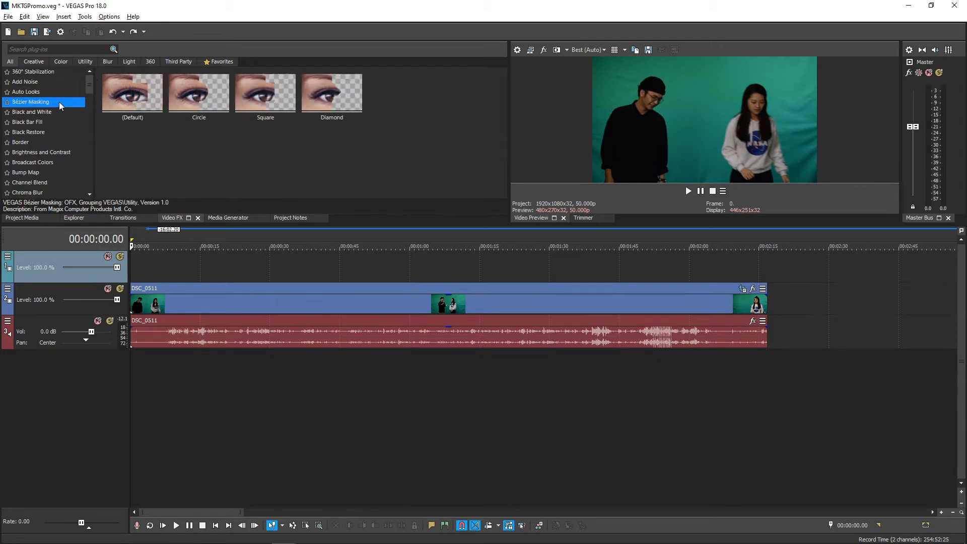
mouse_move(151, 138)
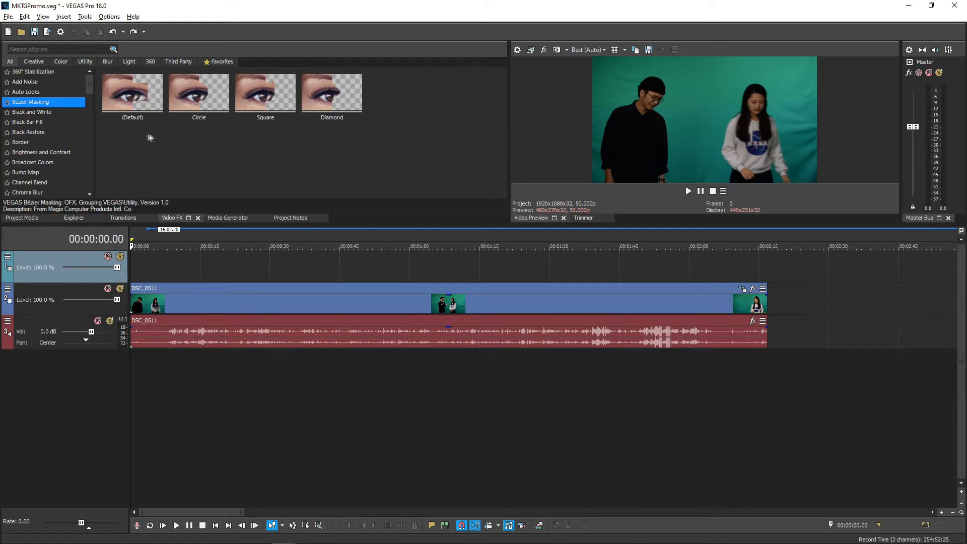
mouse_move(227, 137)
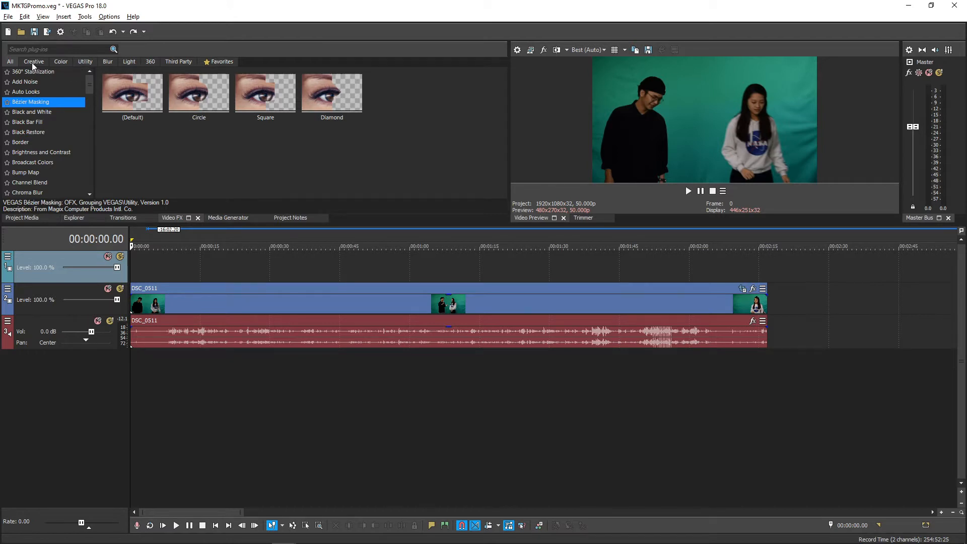
In the Creative category, view the Crop, Deform and Radial Pixelate presets.
click(26, 71)
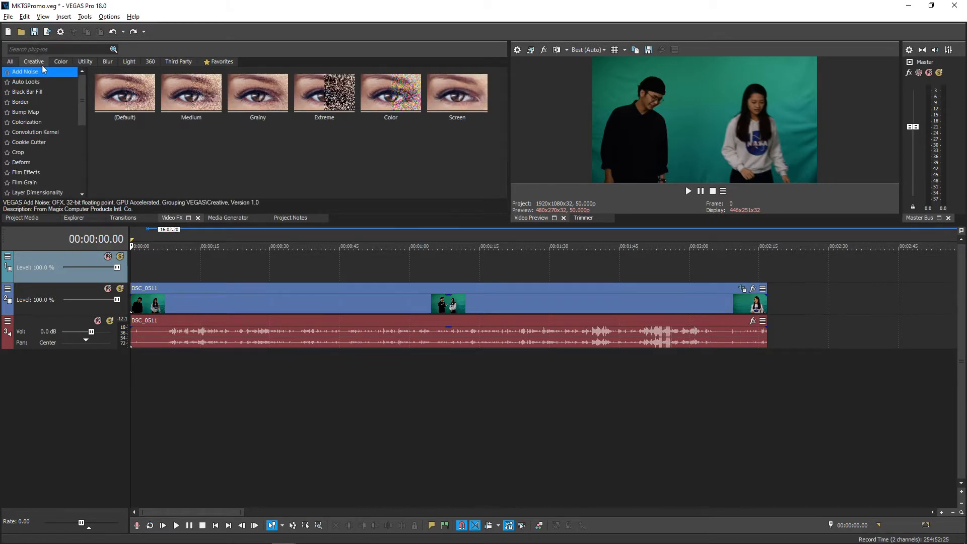
scroll(down, 3)
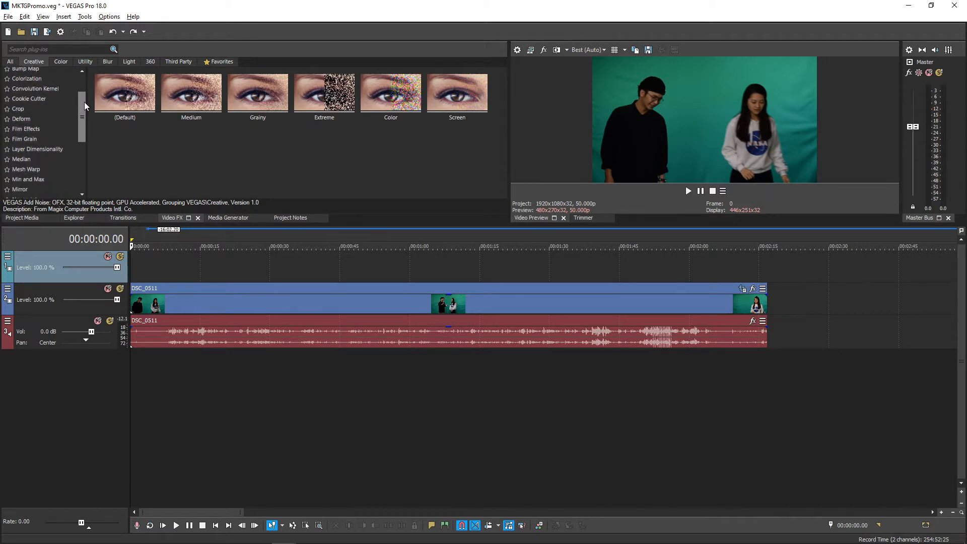
scroll(down, 3)
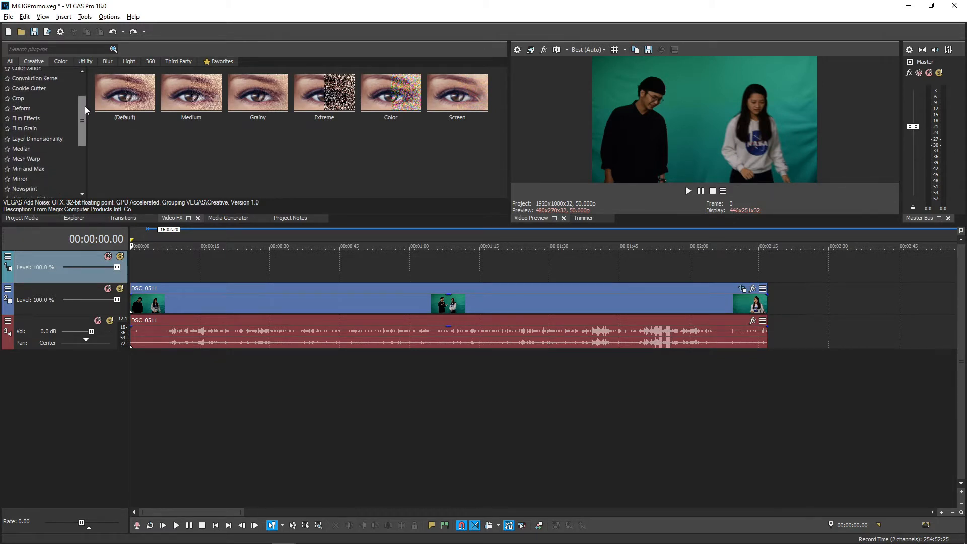
click(18, 95)
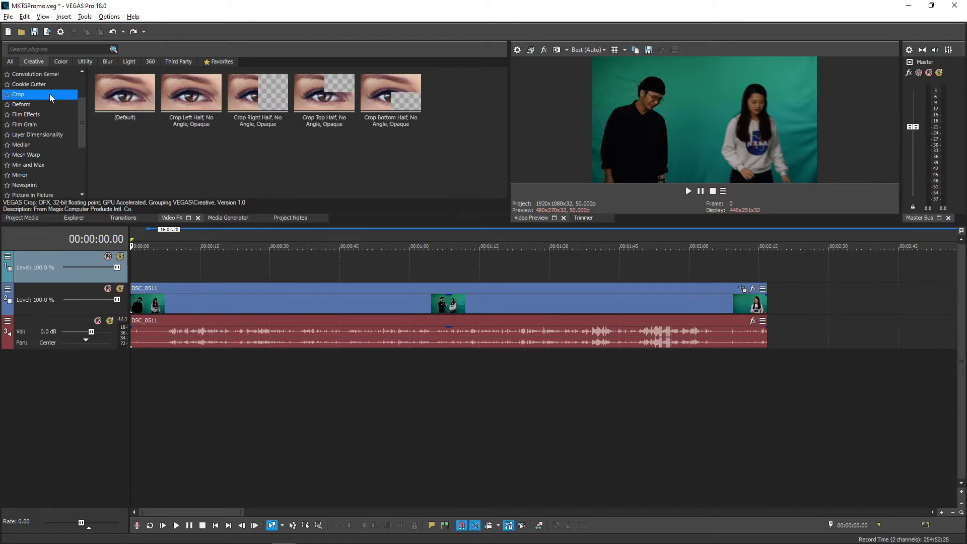
click(22, 103)
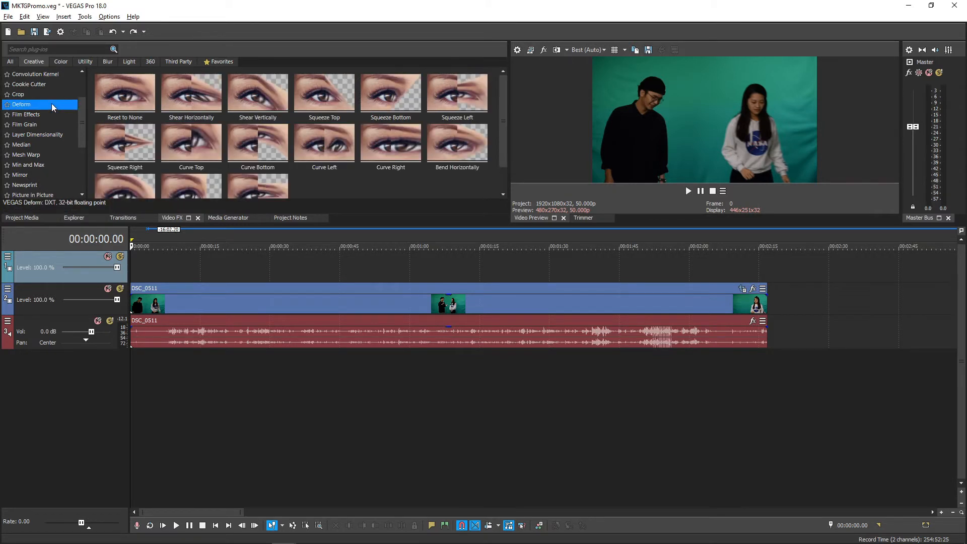
mouse_move(57, 117)
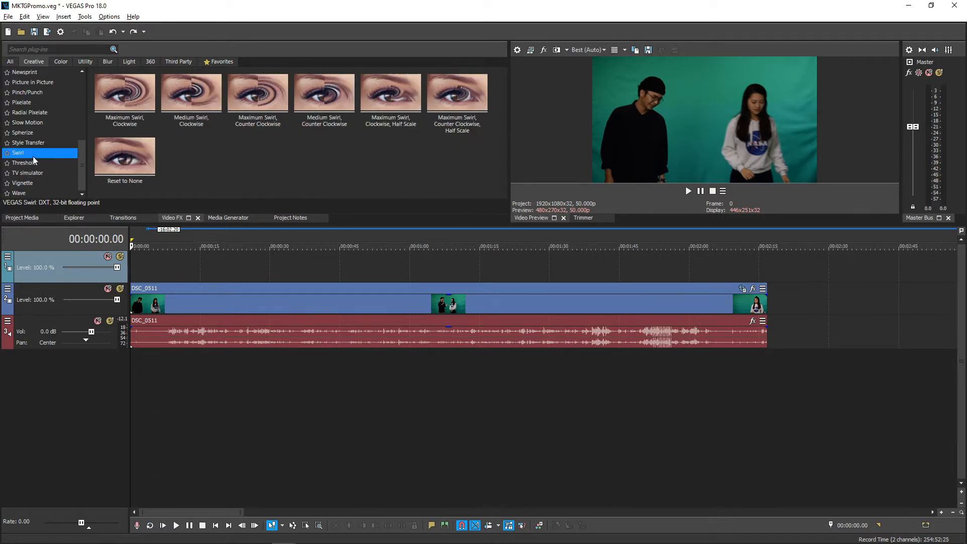
mouse_move(40, 112)
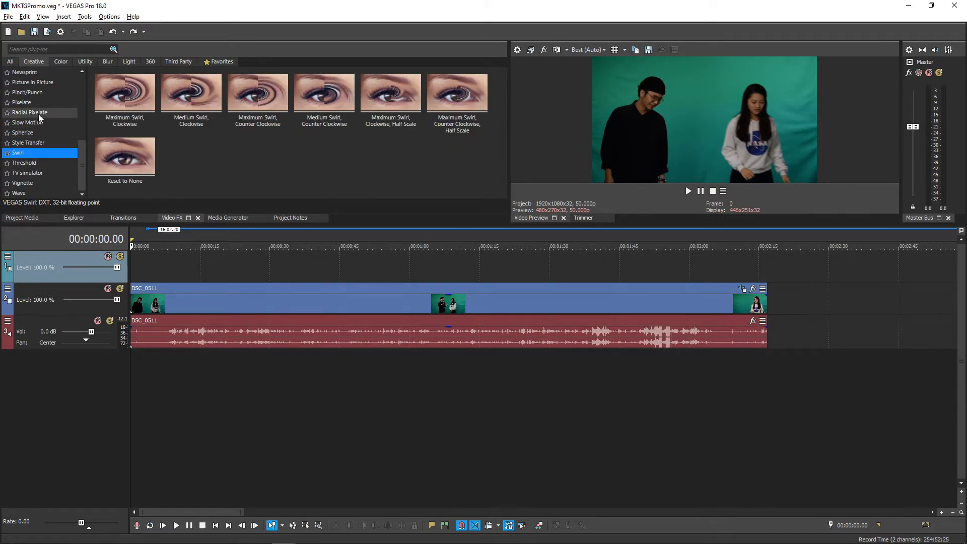
click(29, 112)
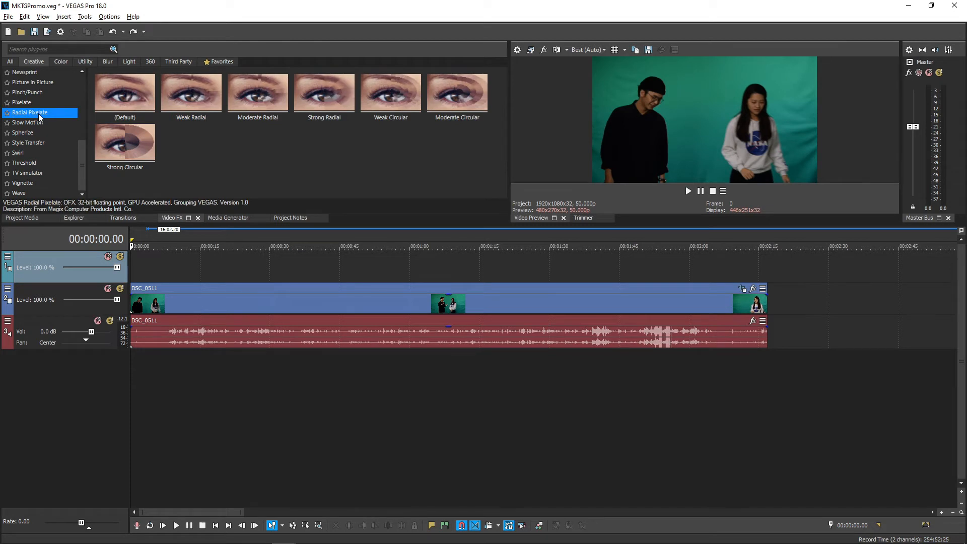
mouse_move(52, 118)
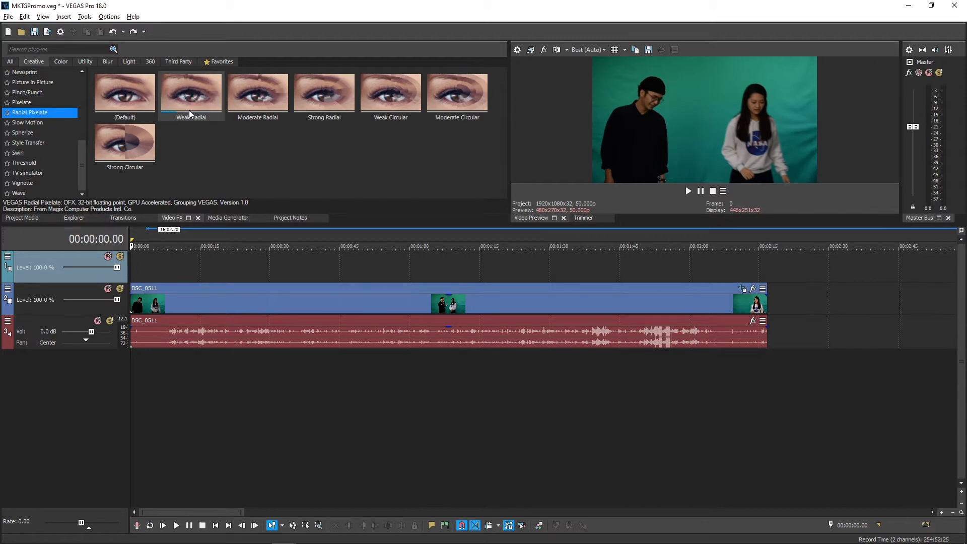
mouse_move(65, 69)
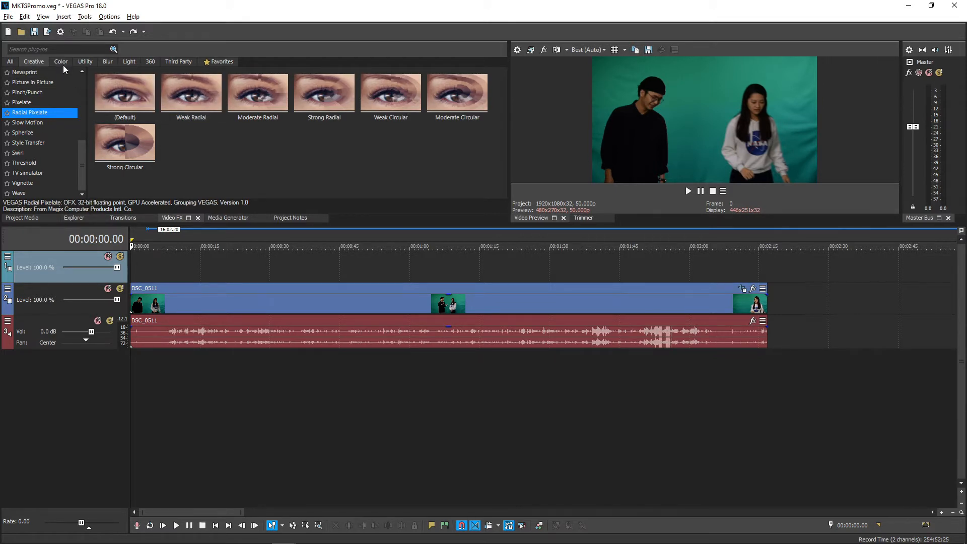
In the Color category, view Brightness and Contrast, Color Corrector, LUT Filter and Sepia presets.
click(60, 61)
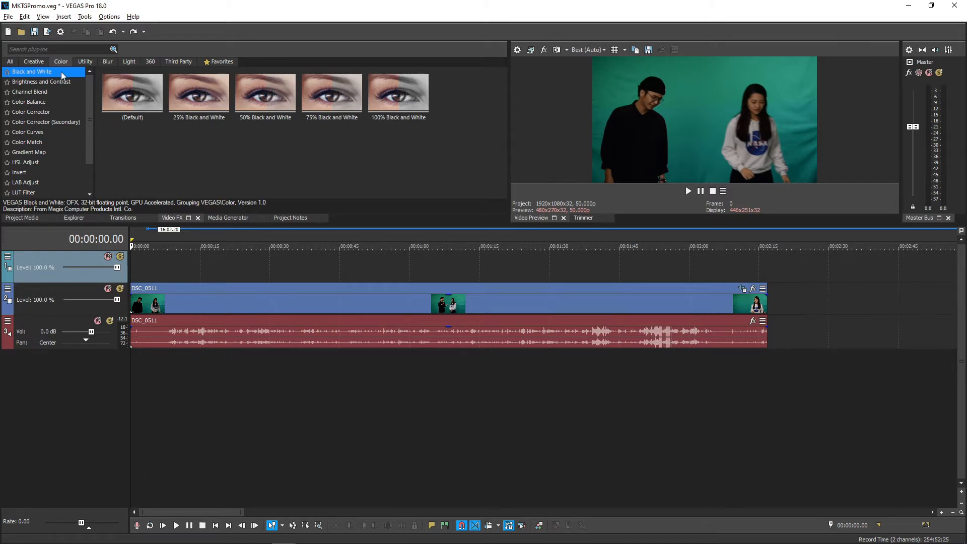
click(42, 81)
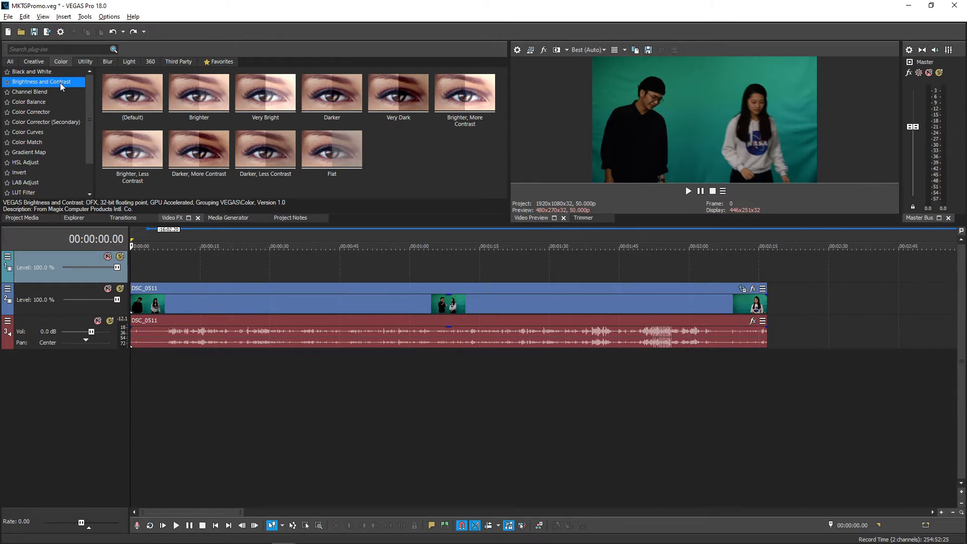
click(31, 112)
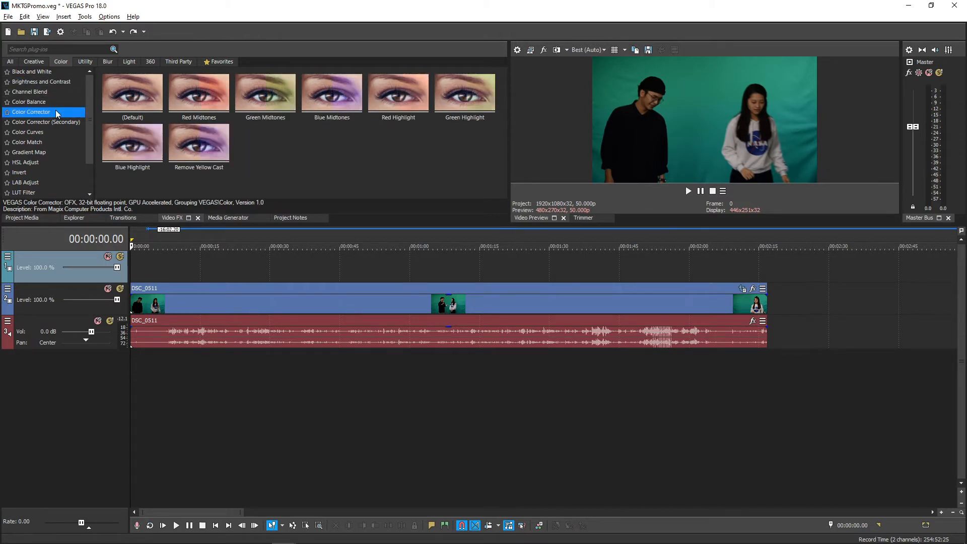
click(24, 152)
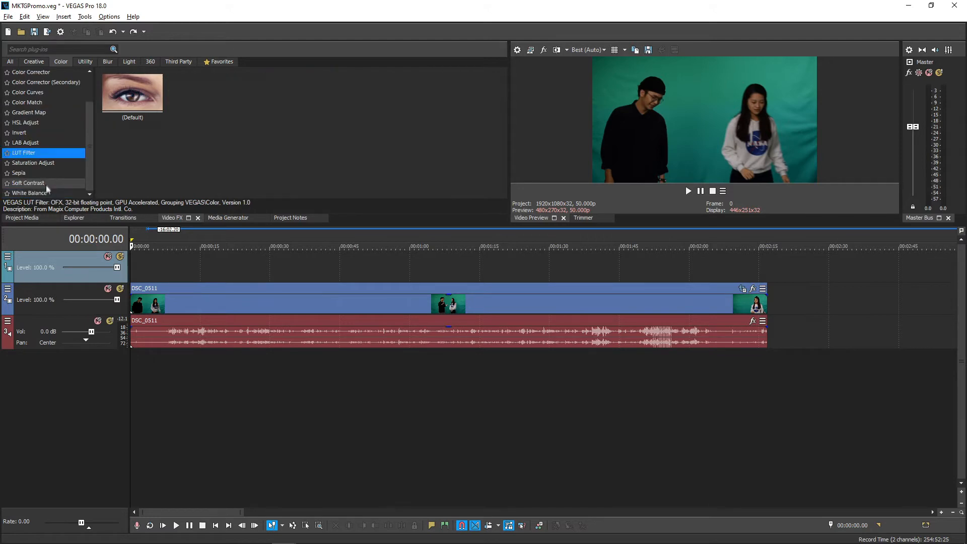
click(28, 174)
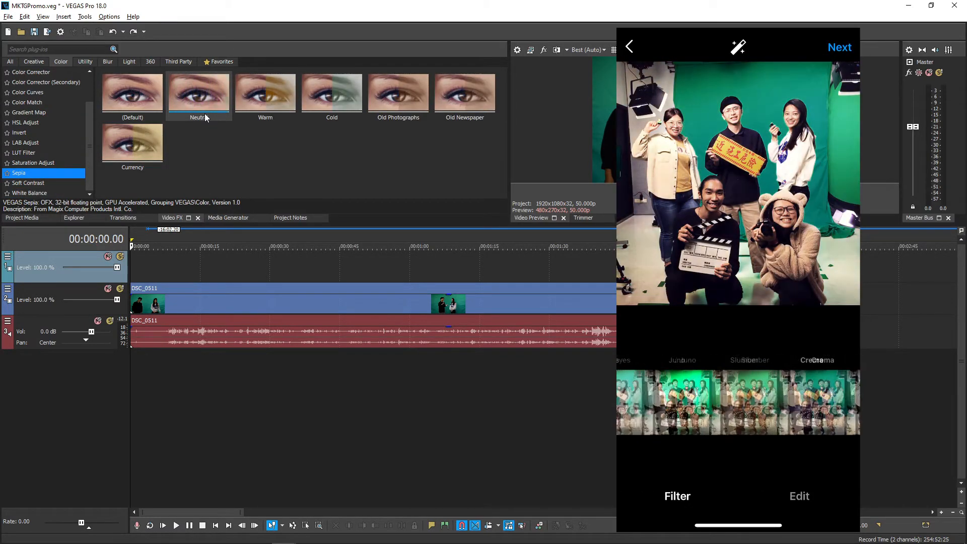
scroll(right, 3)
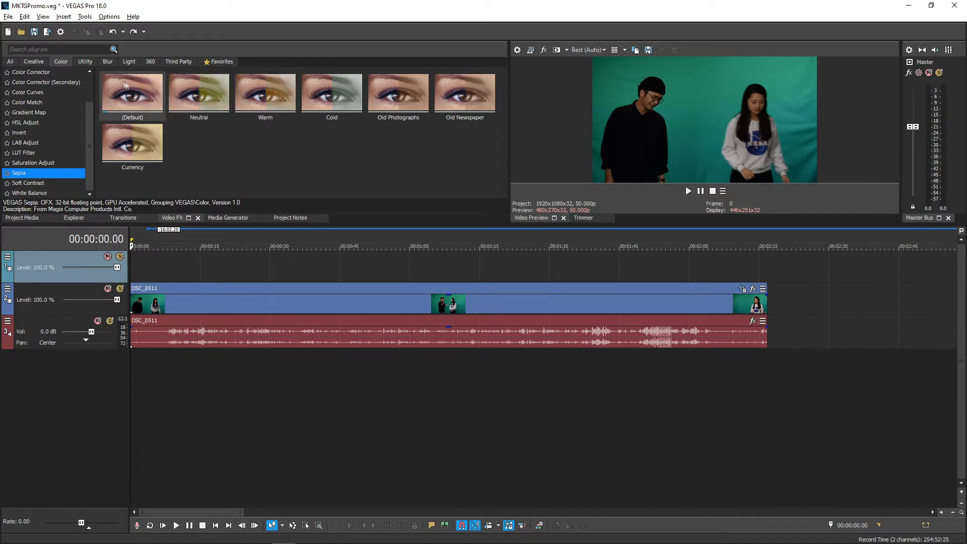
In the Utility category, compare Bézier Masking and Chroma Keyer presets, ending on Chroma Keyer.
click(85, 61)
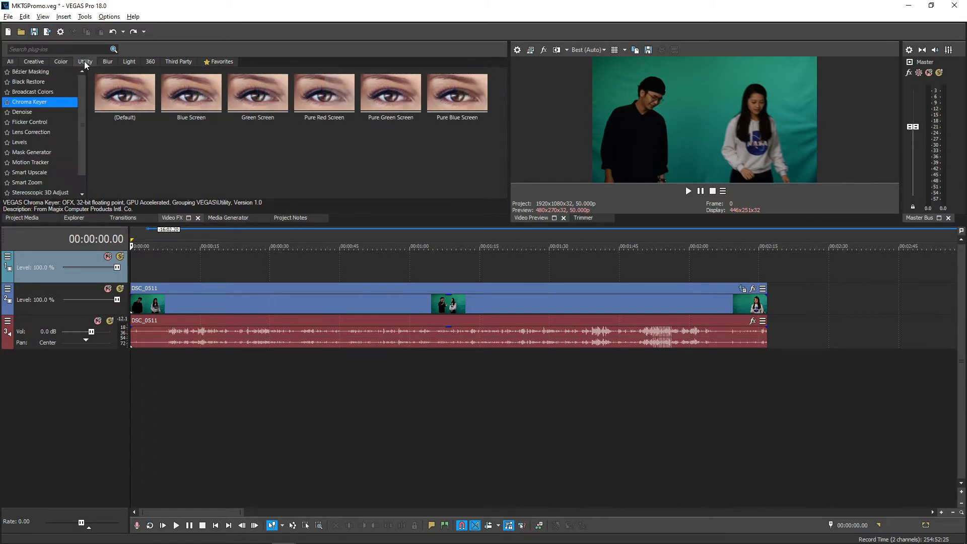
mouse_move(73, 91)
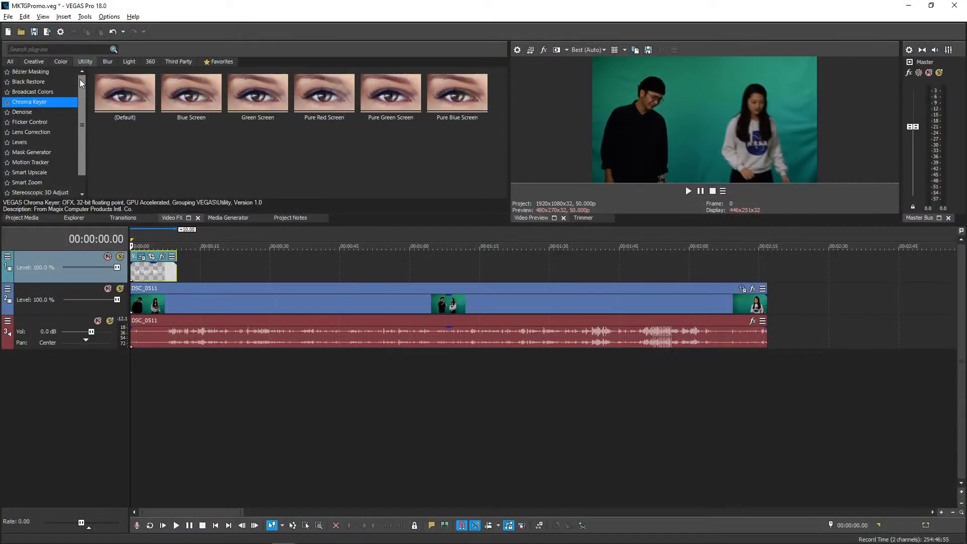
click(30, 72)
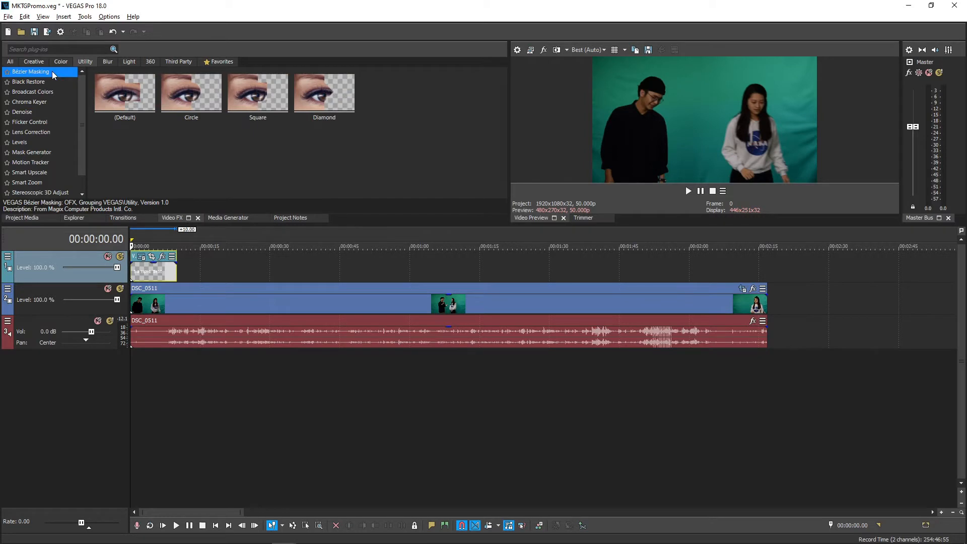
mouse_move(43, 103)
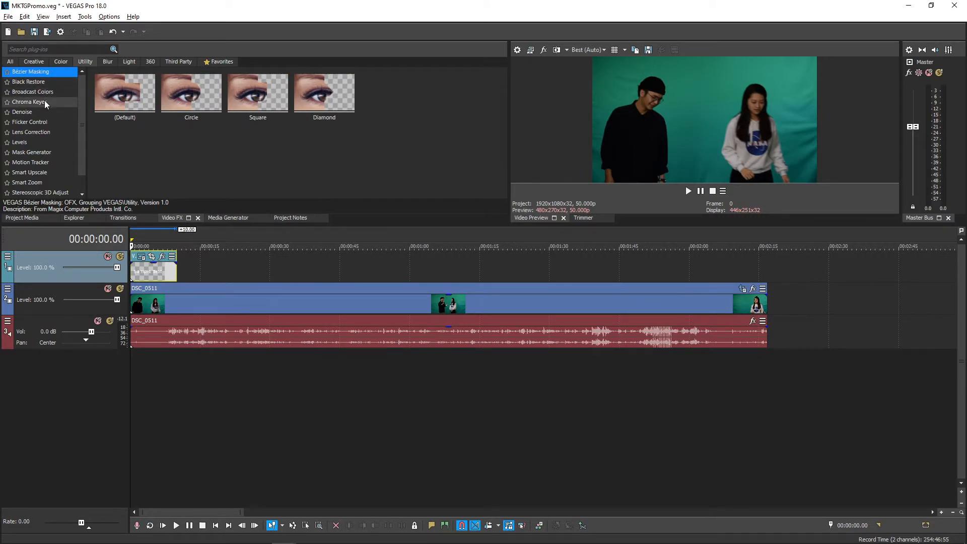
click(29, 102)
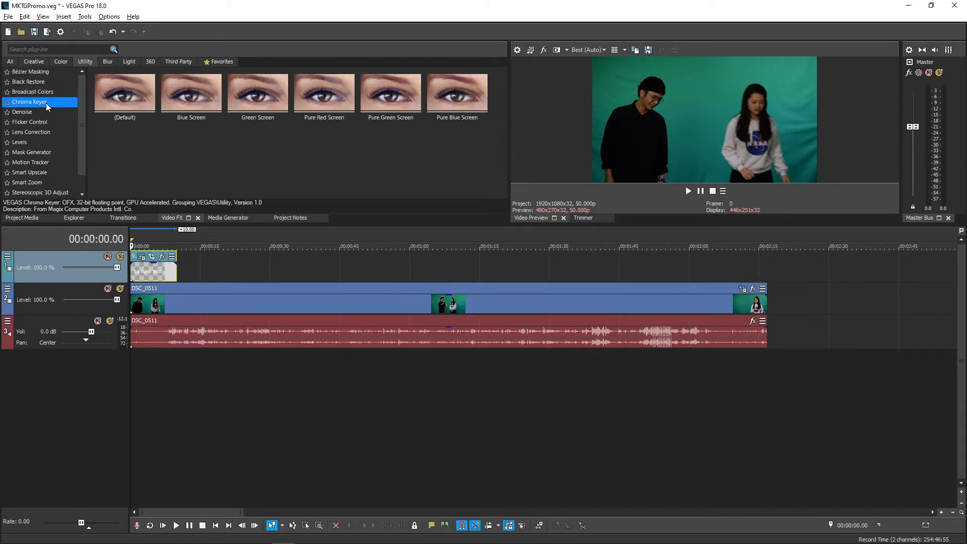
mouse_move(73, 81)
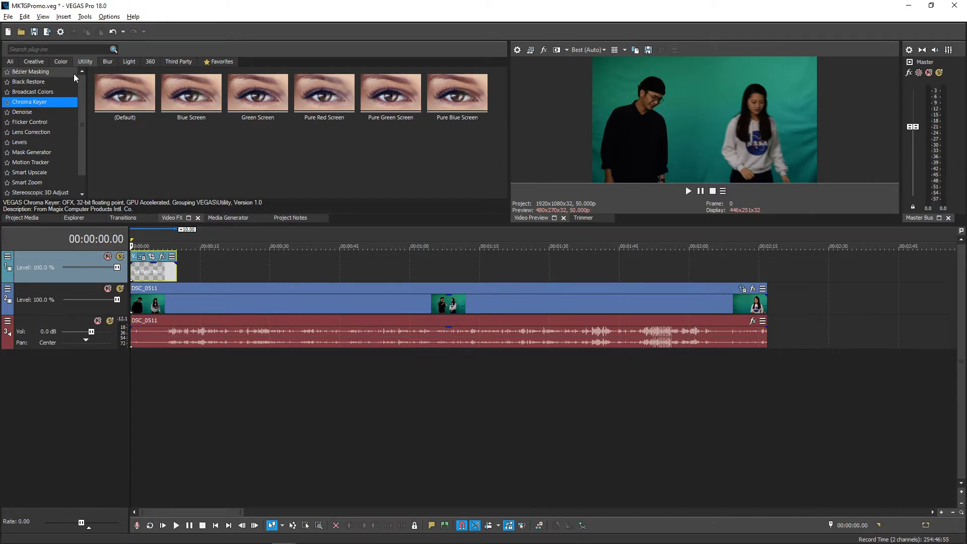
click(29, 71)
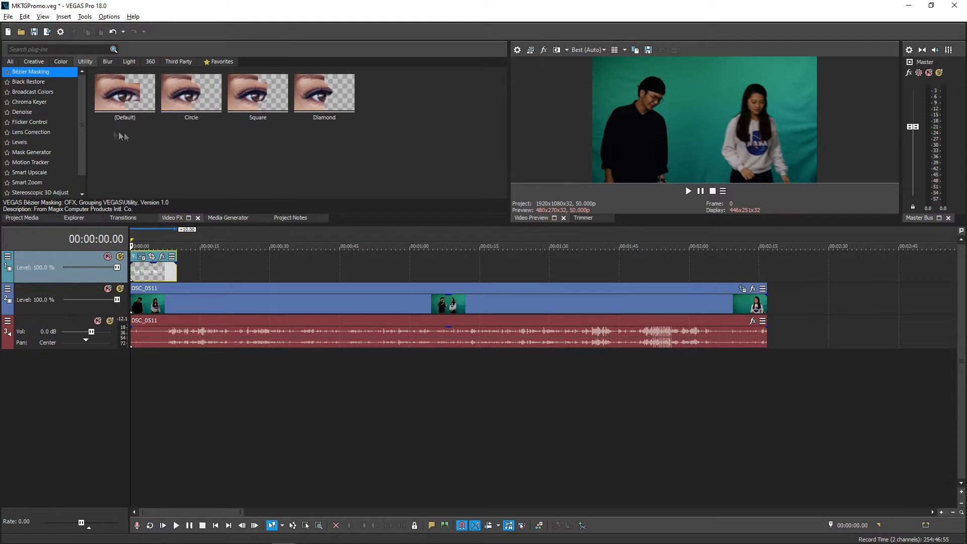
click(29, 102)
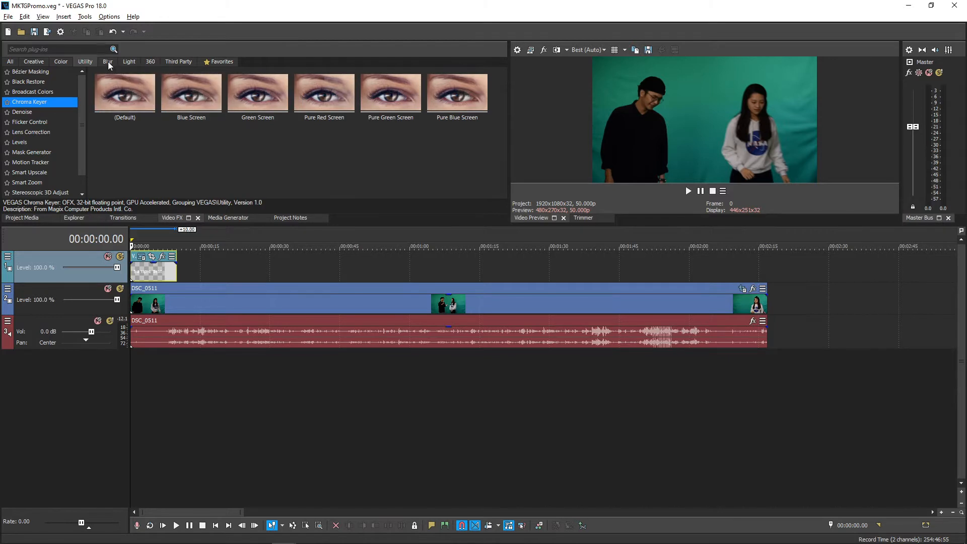
click(108, 61)
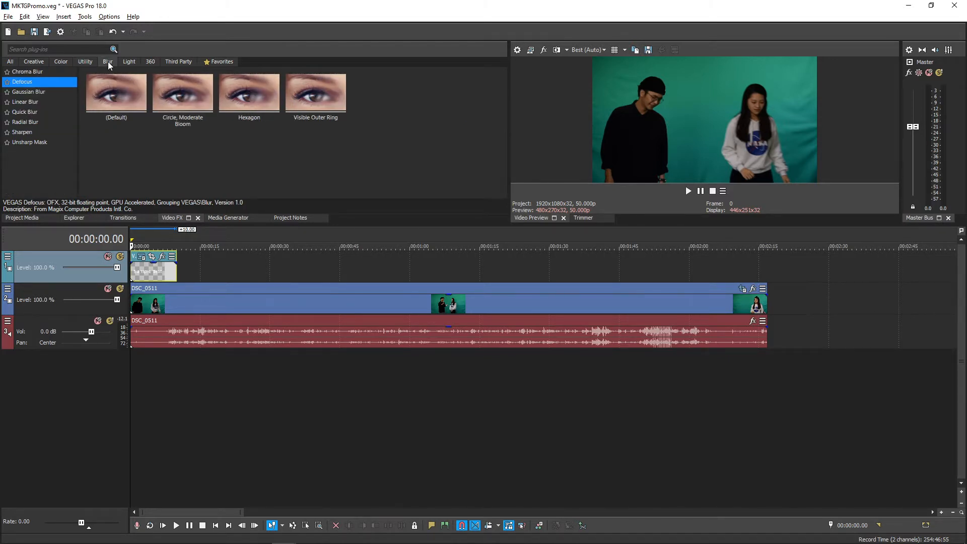
mouse_move(185, 114)
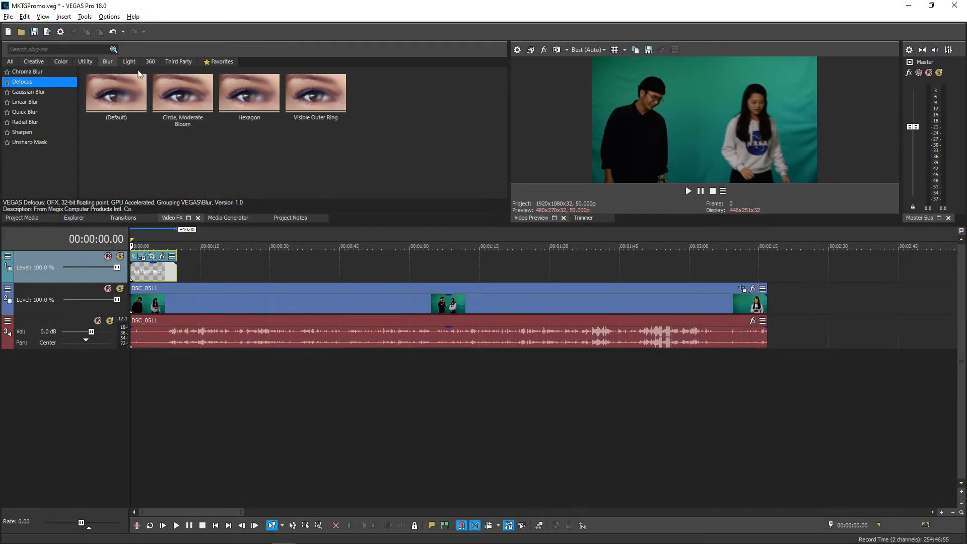
Select the Light category, showing the Lens Flare presets.
click(129, 62)
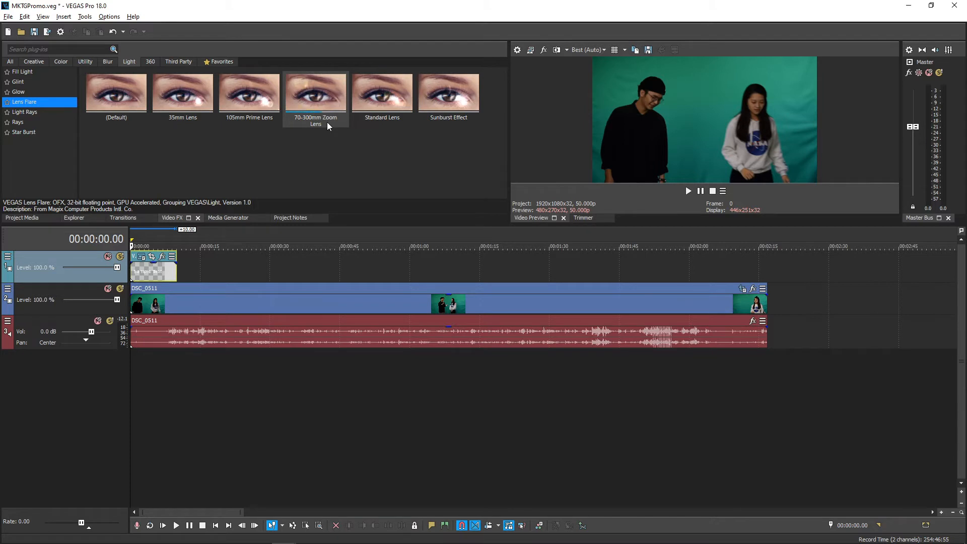
mouse_move(150, 65)
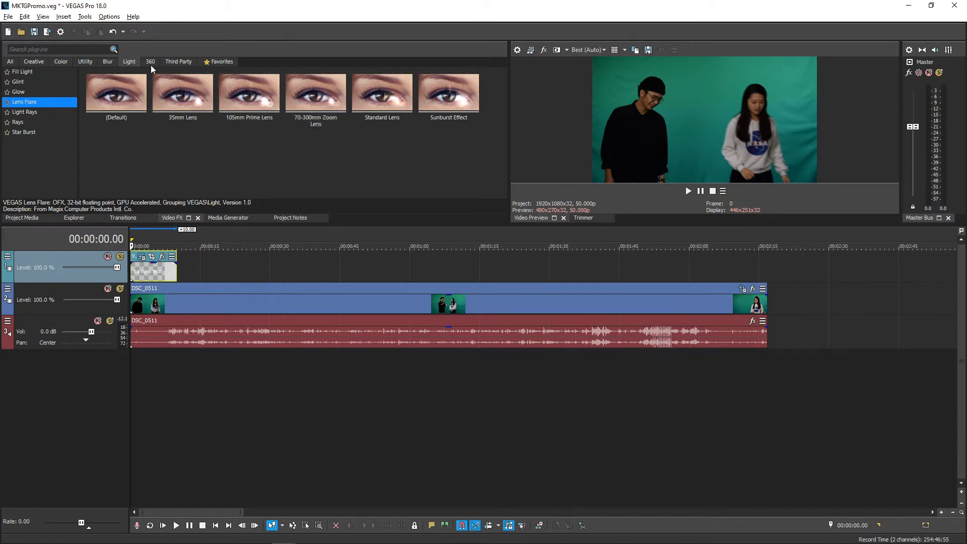
Select the Third Party category, which contains no plug-ins.
click(150, 62)
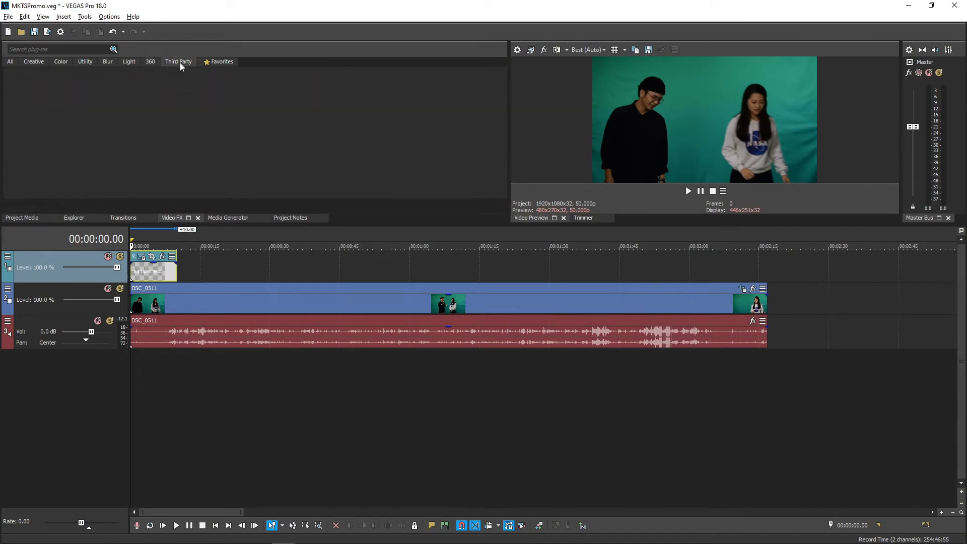
mouse_move(179, 84)
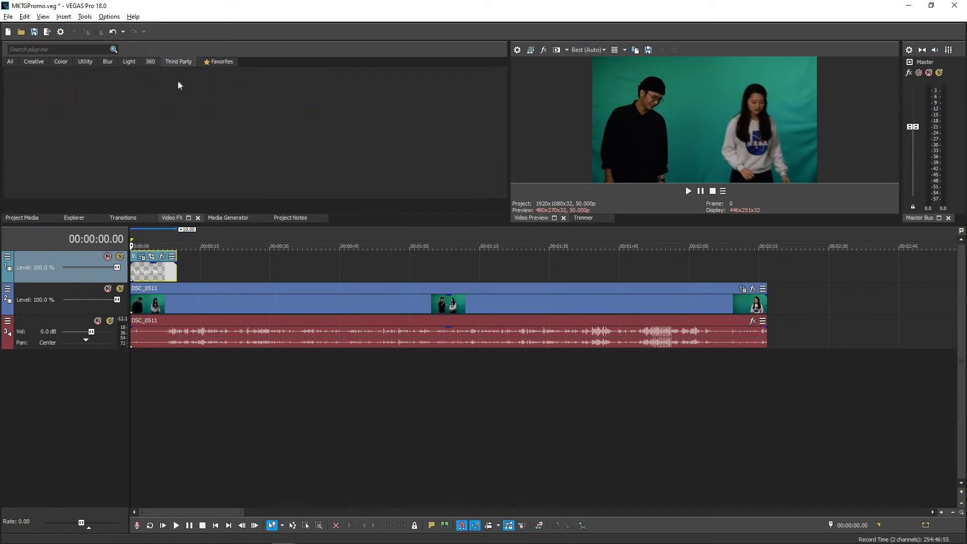
mouse_move(175, 94)
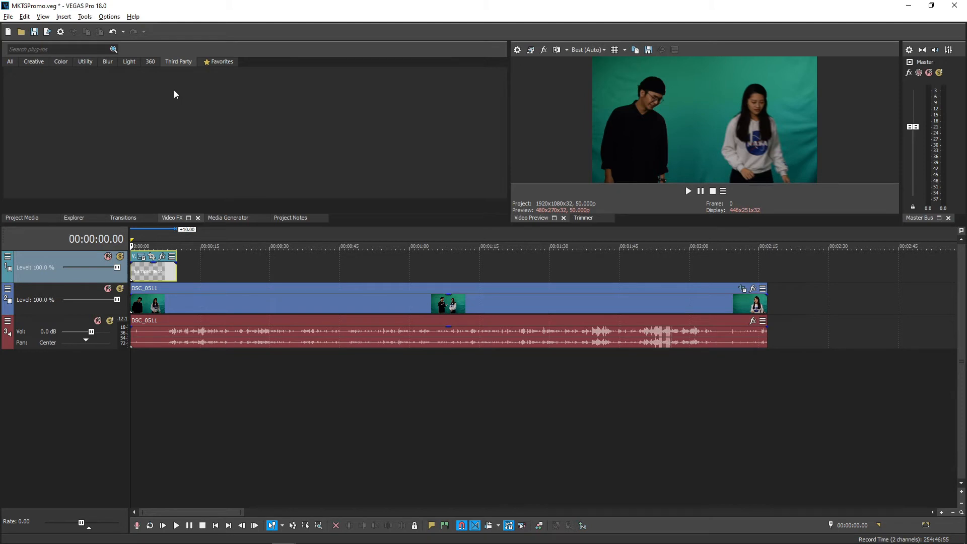
mouse_move(213, 68)
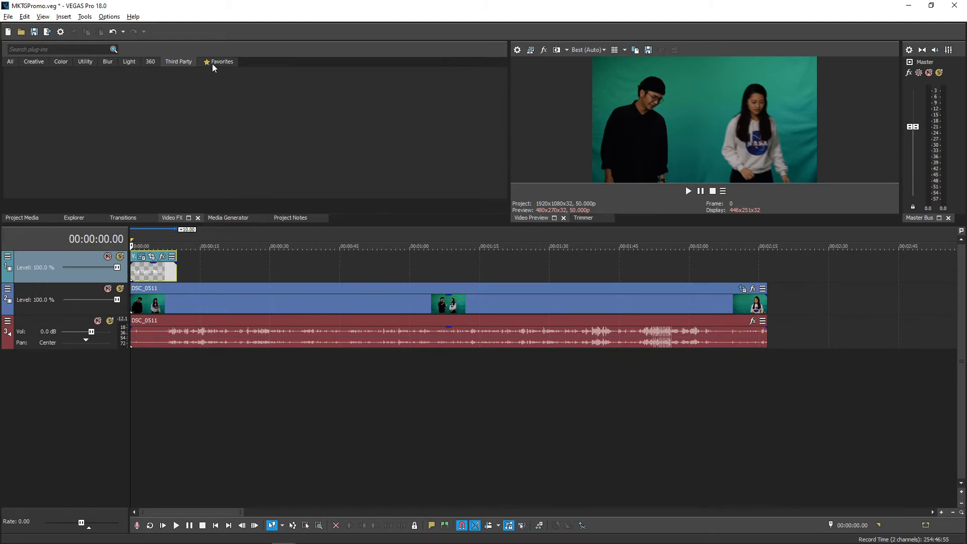
mouse_move(216, 88)
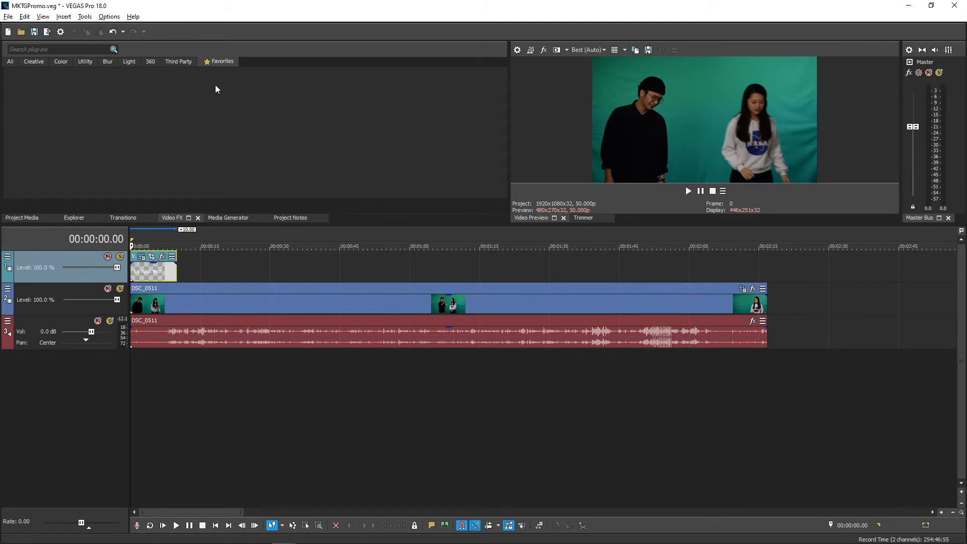
mouse_move(375, 262)
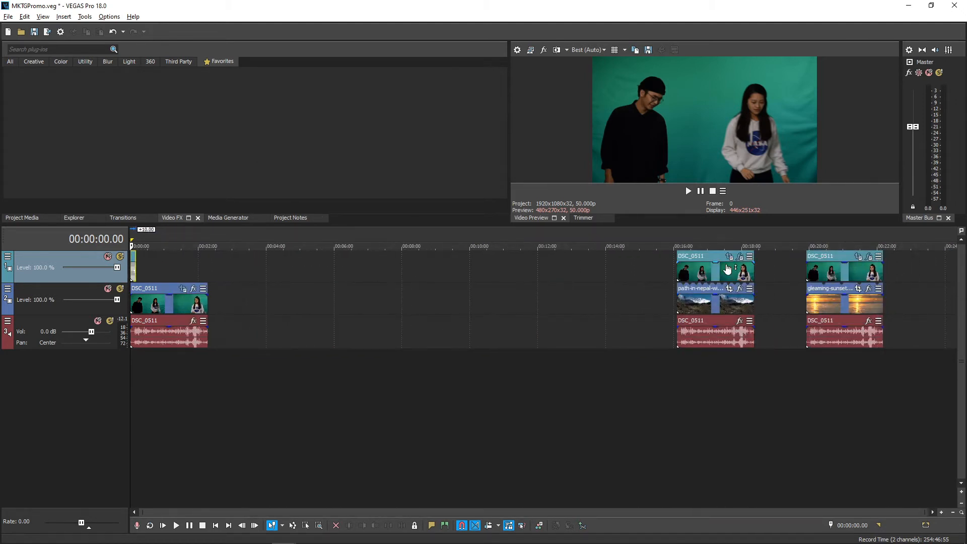
Add Color Corrector and Pixelate after the Chroma Keyer on the green-screen clip.
click(715, 265)
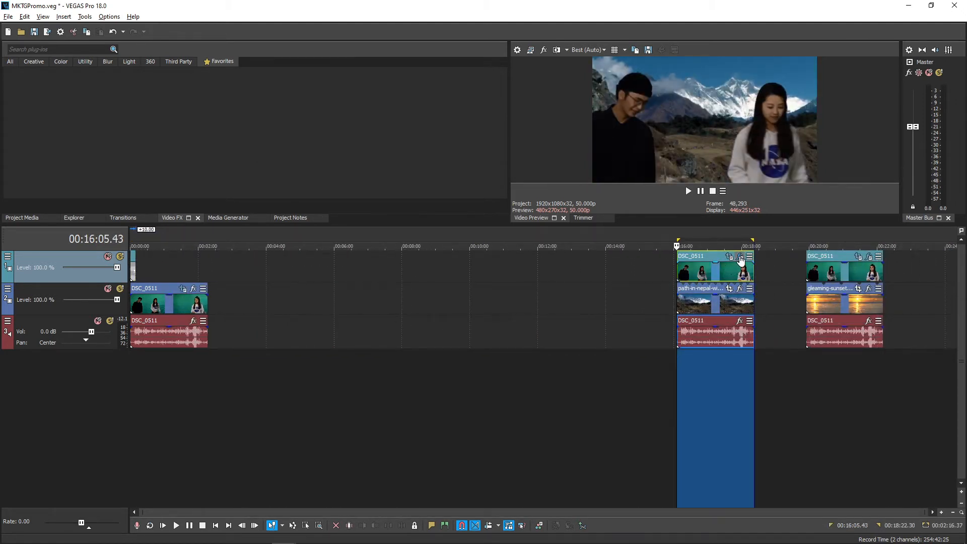
click(741, 259)
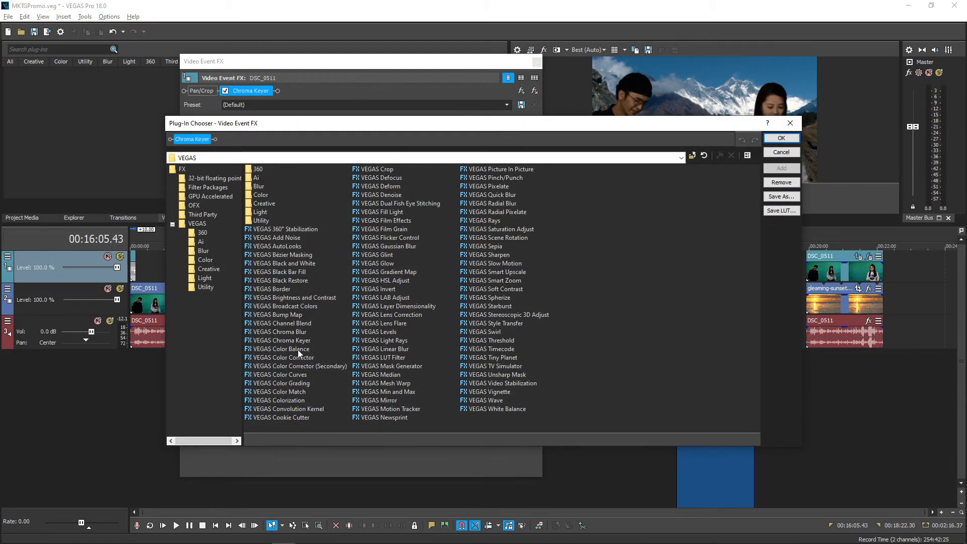
click(283, 357)
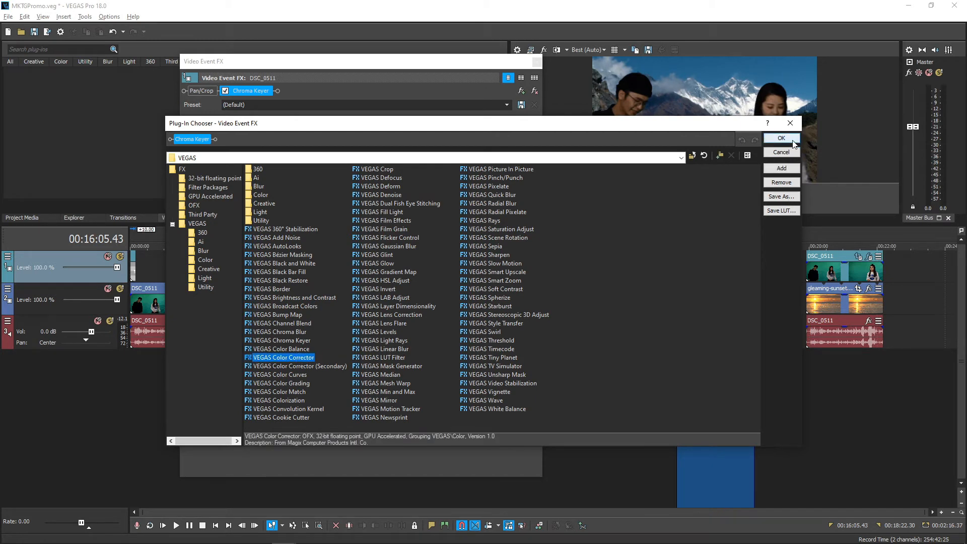
click(781, 138)
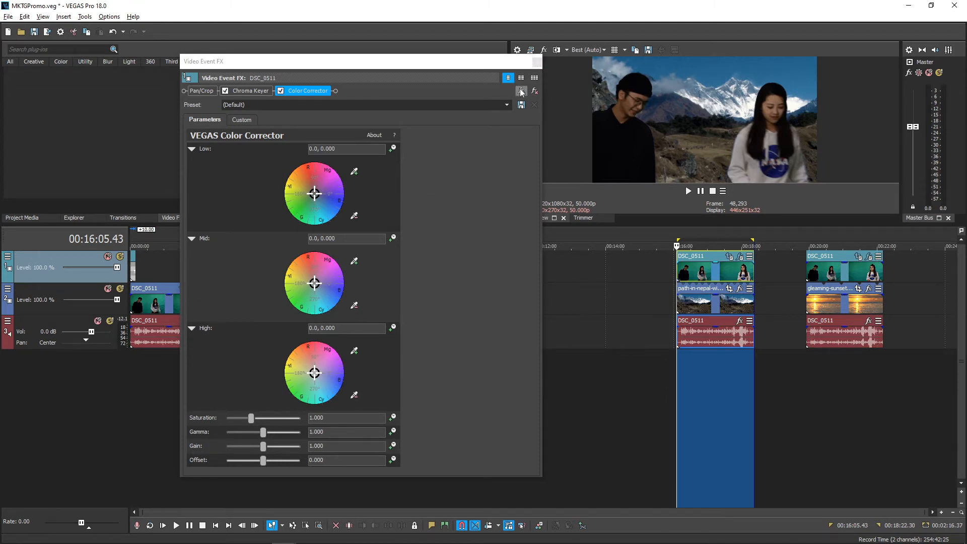
click(521, 90)
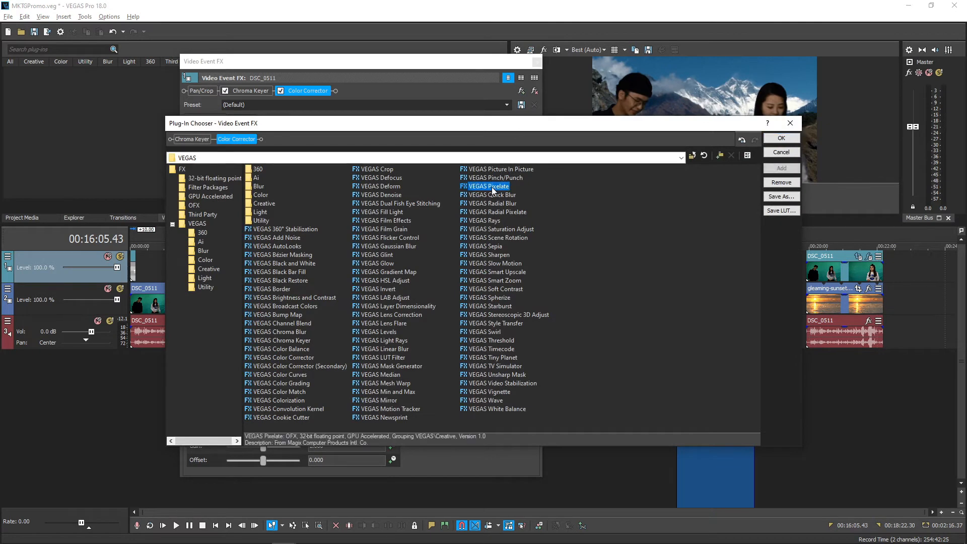
click(780, 139)
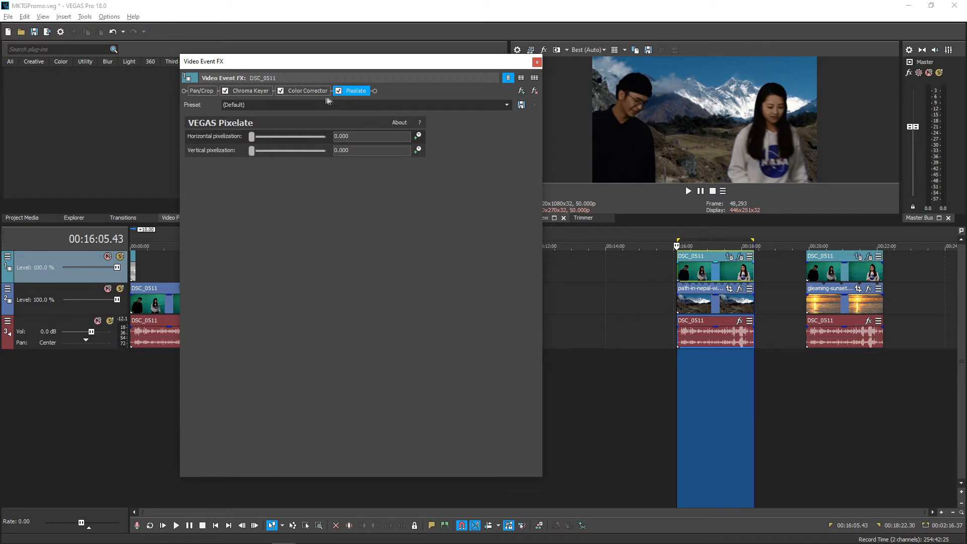
mouse_move(369, 104)
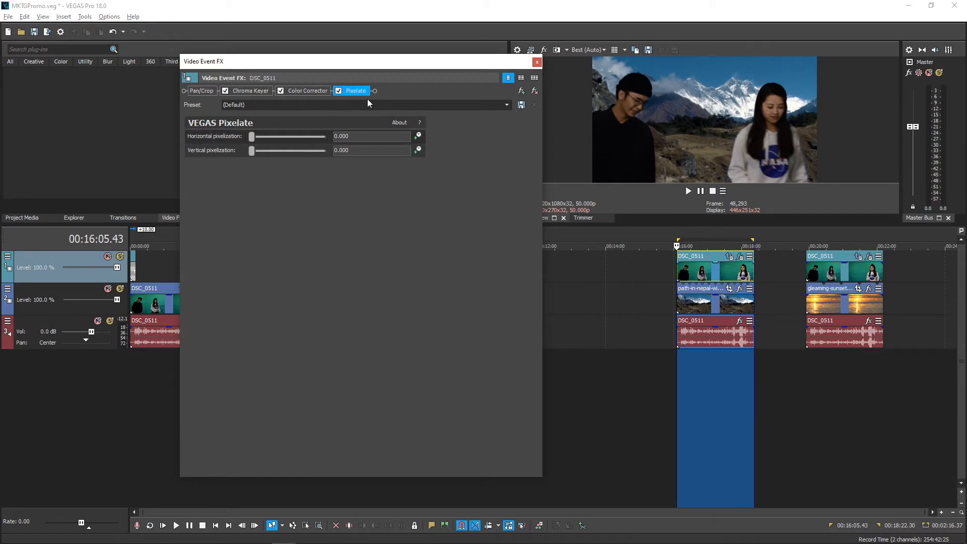
click(536, 62)
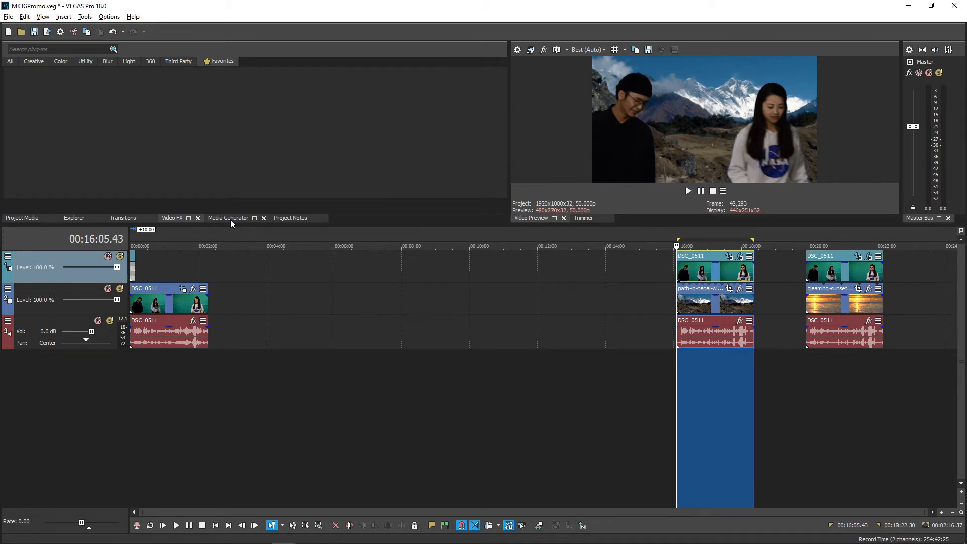
Select Titles and Text in the Media Generators library to show its presets.
click(228, 217)
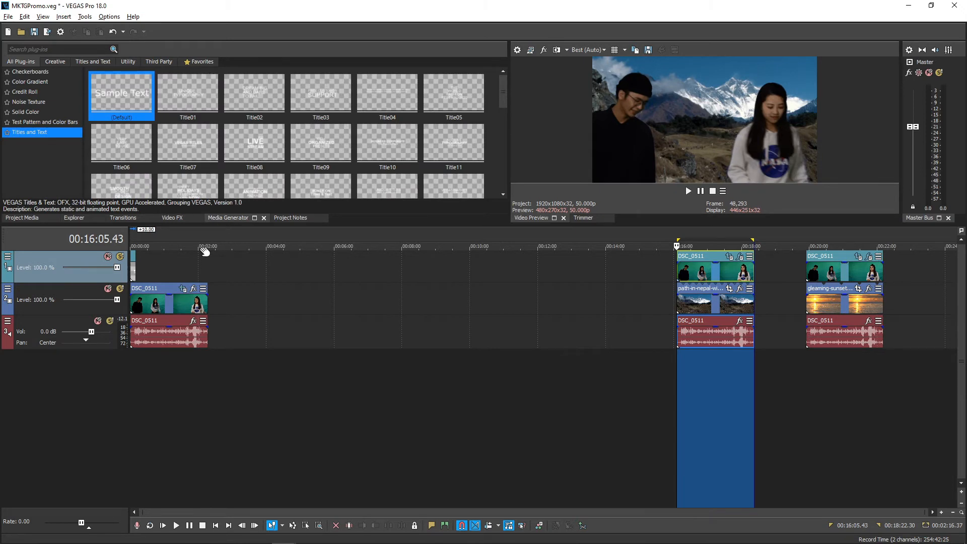
mouse_move(163, 270)
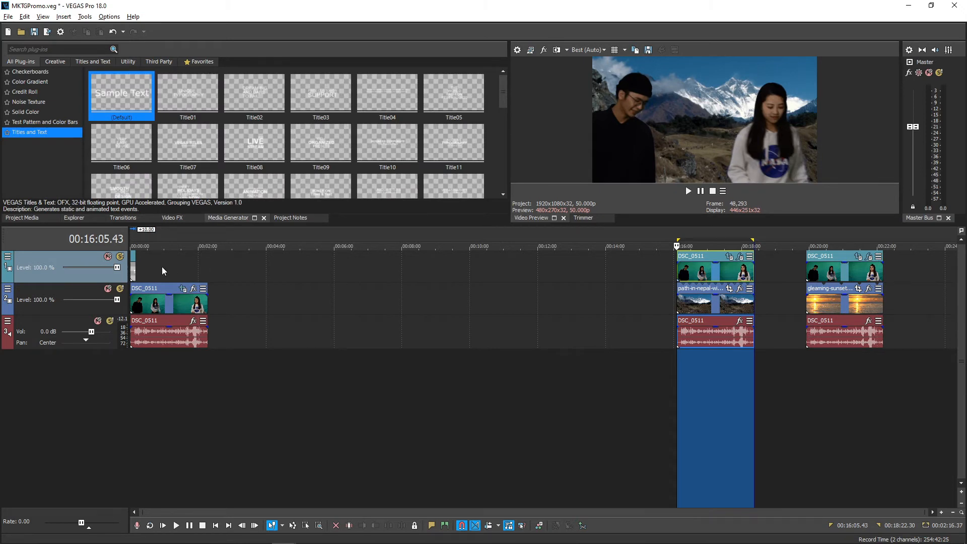
mouse_move(153, 271)
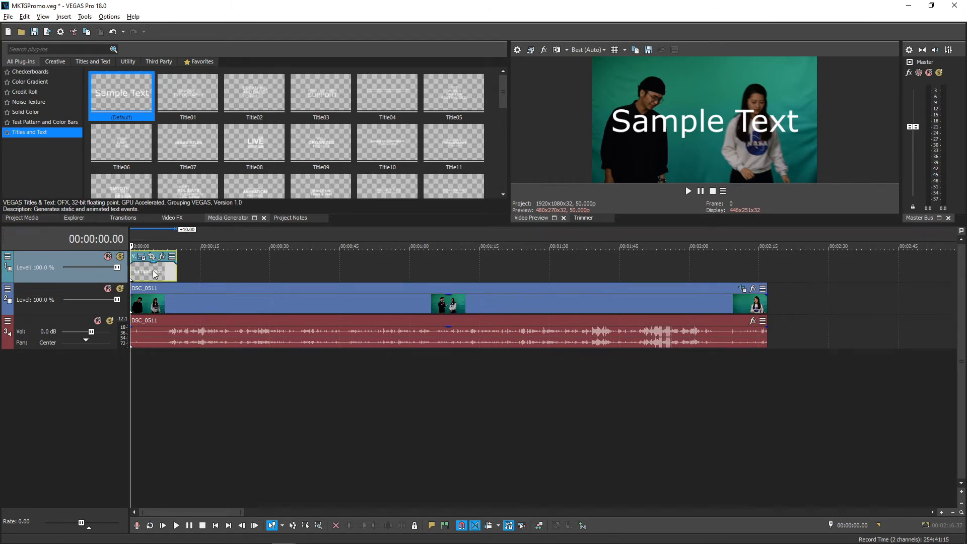
Paste the Sample Text title as an independent copy on the top track near 15 seconds.
right_click(153, 271)
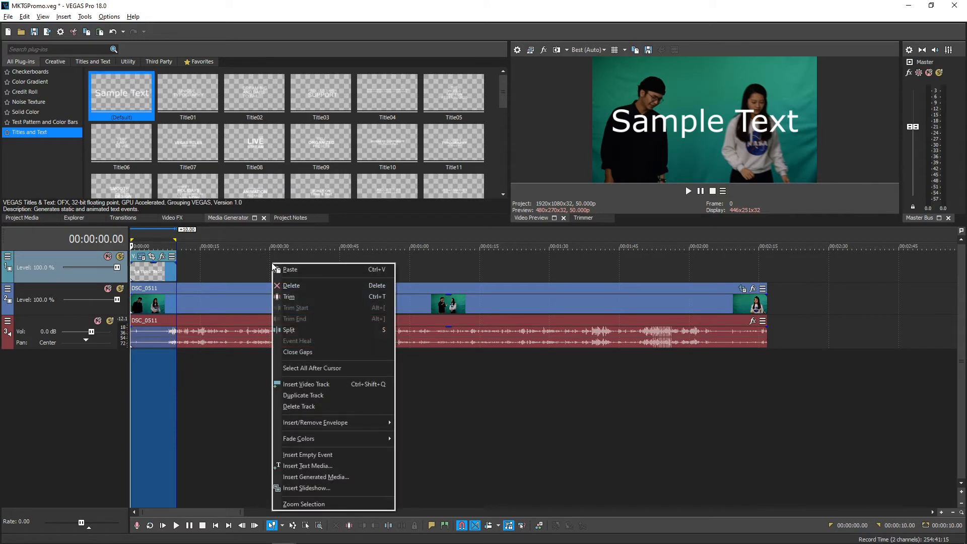
mouse_move(289, 271)
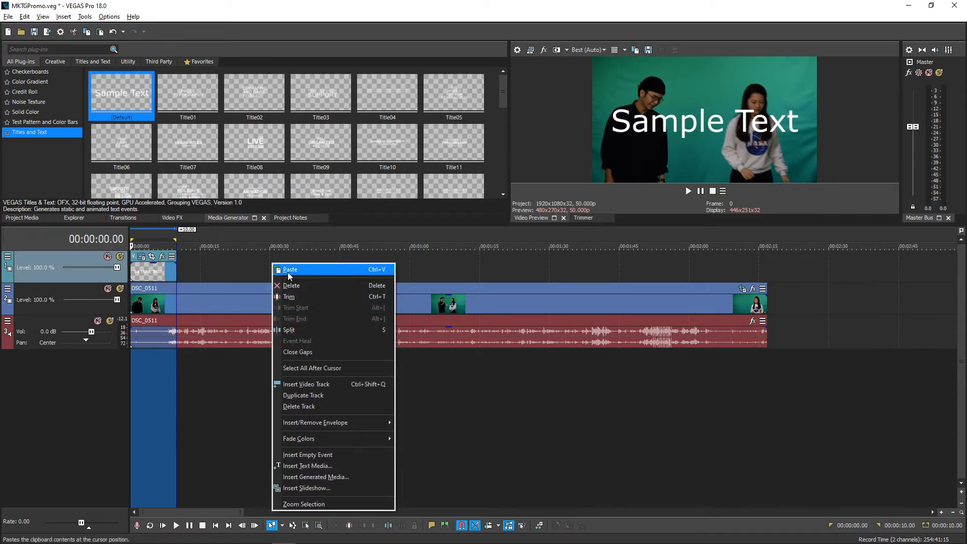
click(290, 270)
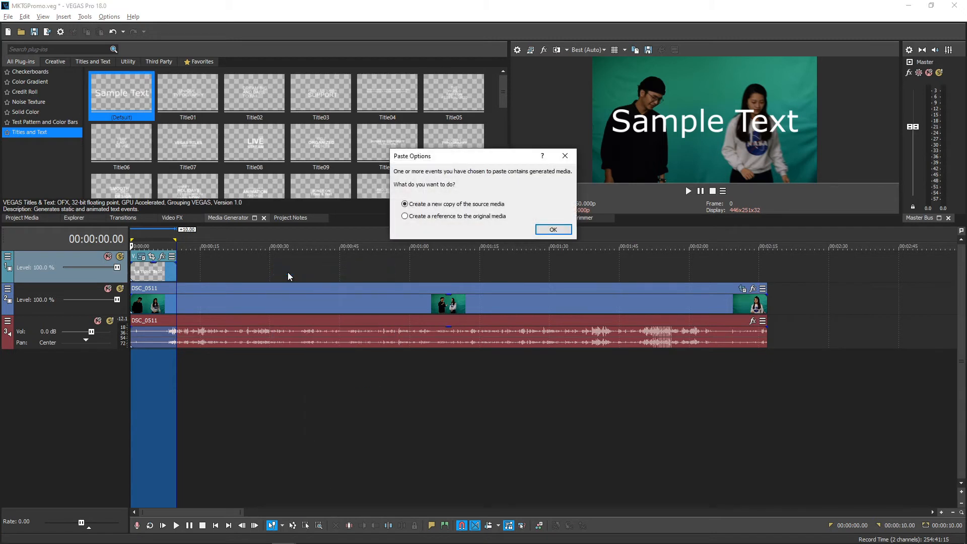
mouse_move(499, 188)
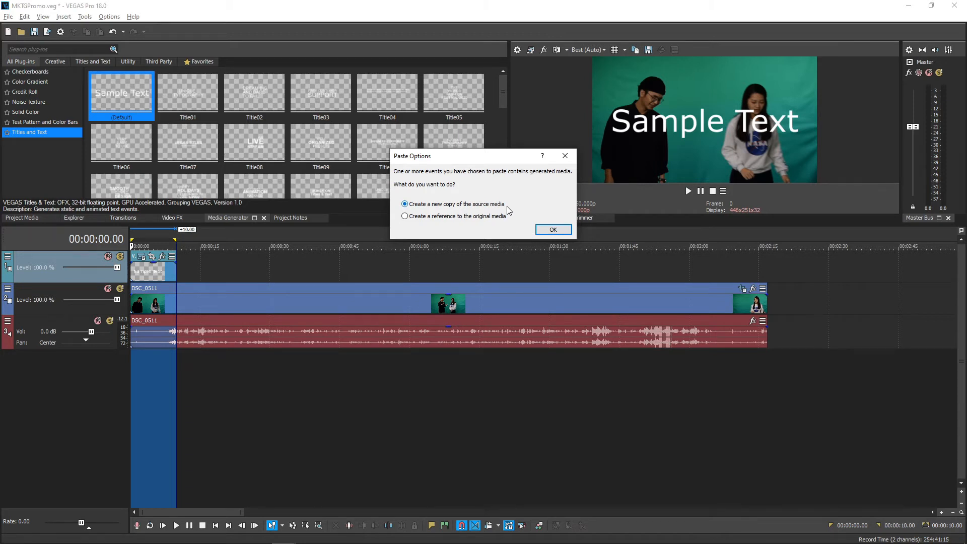
click(405, 216)
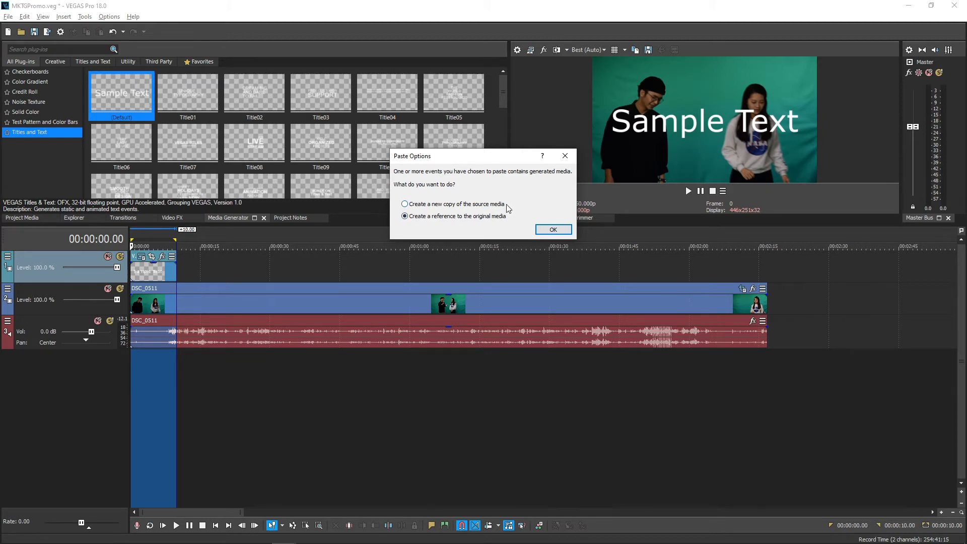
click(404, 204)
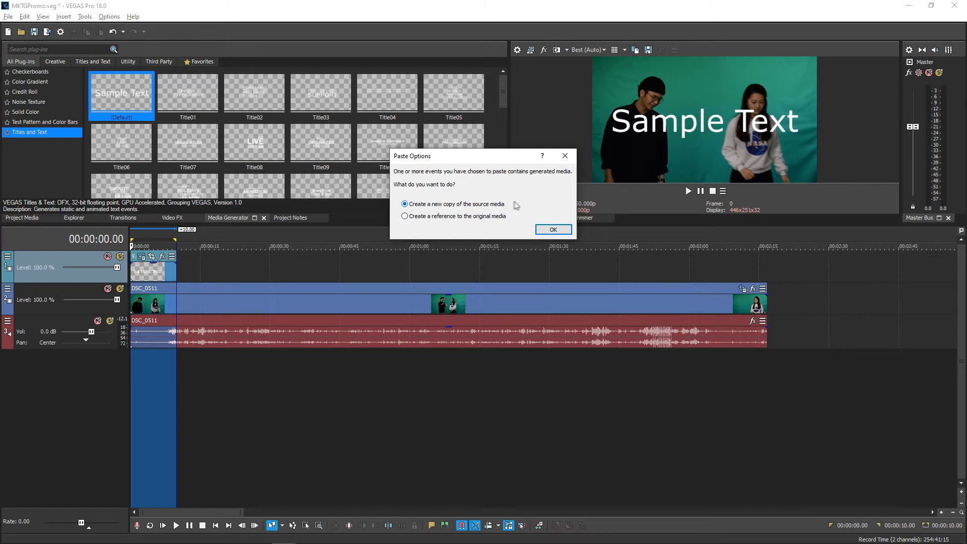
click(552, 230)
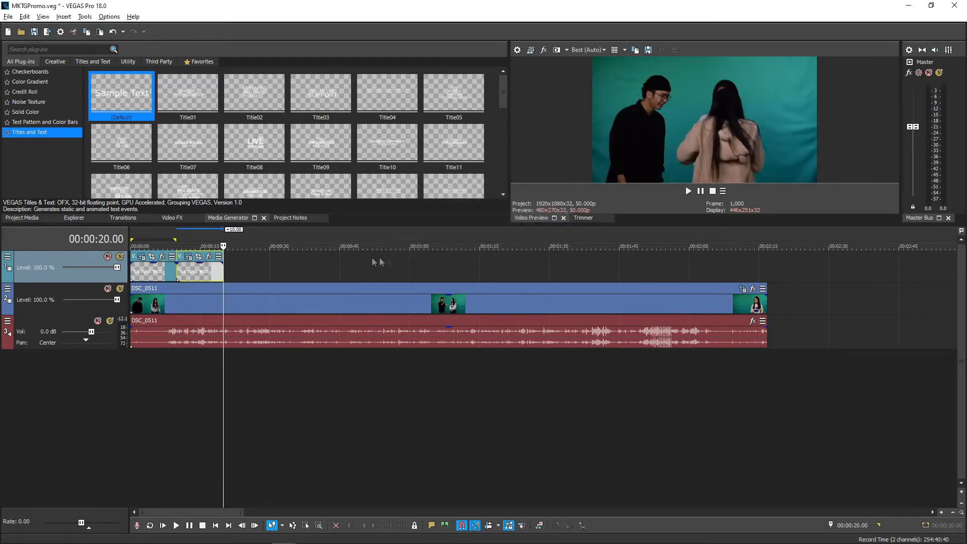
Select the first title event and move the edit position to about 18 seconds.
click(222, 265)
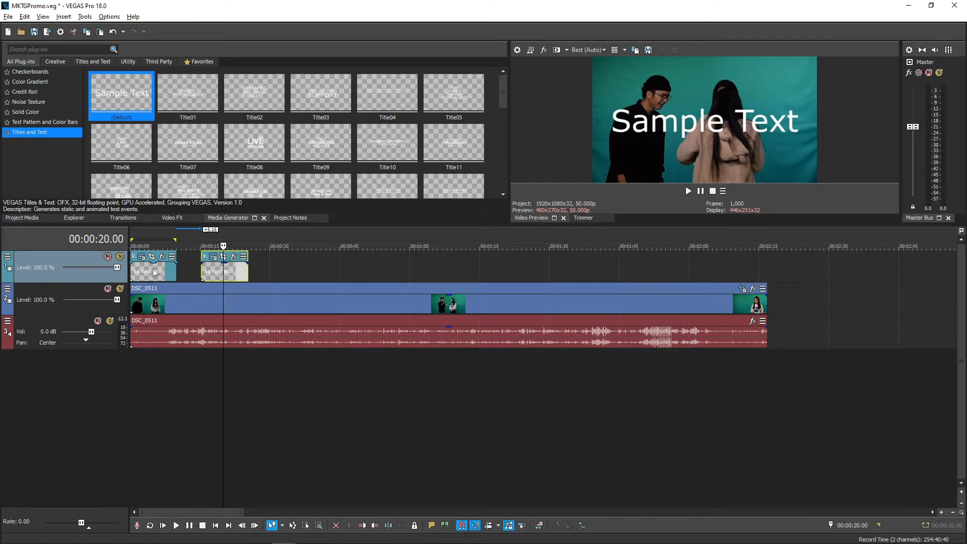
click(153, 246)
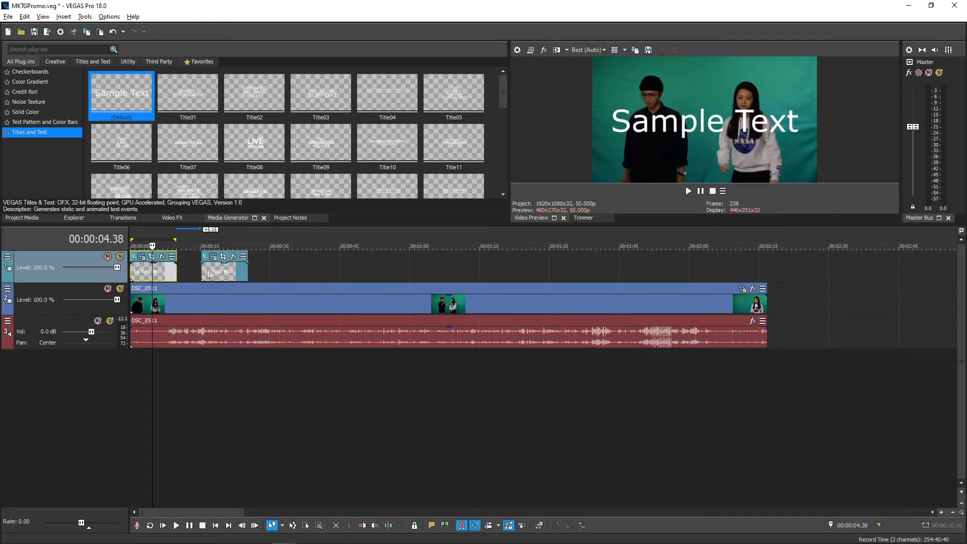
click(218, 245)
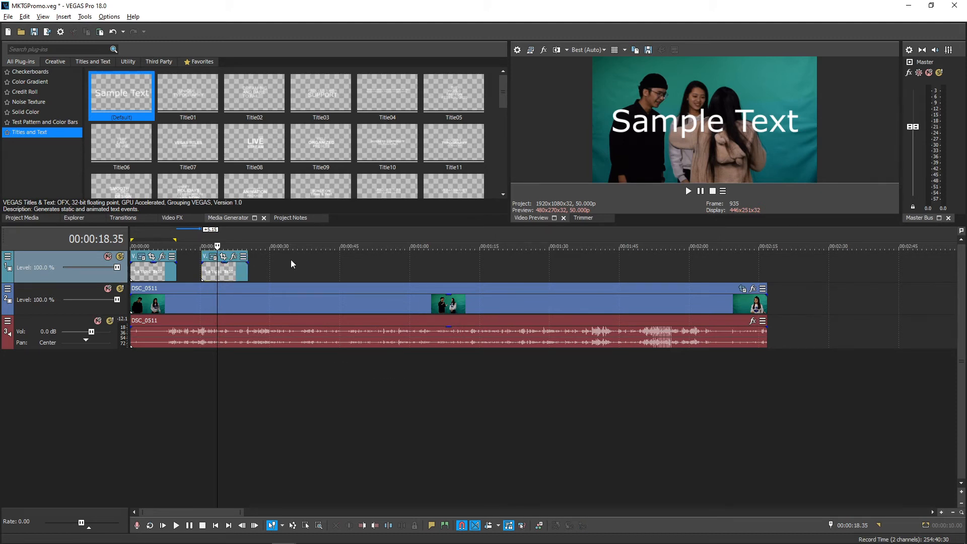
Paste the Sample Text title at about 28 seconds as a referenced copy of the original.
key(ctrl+v)
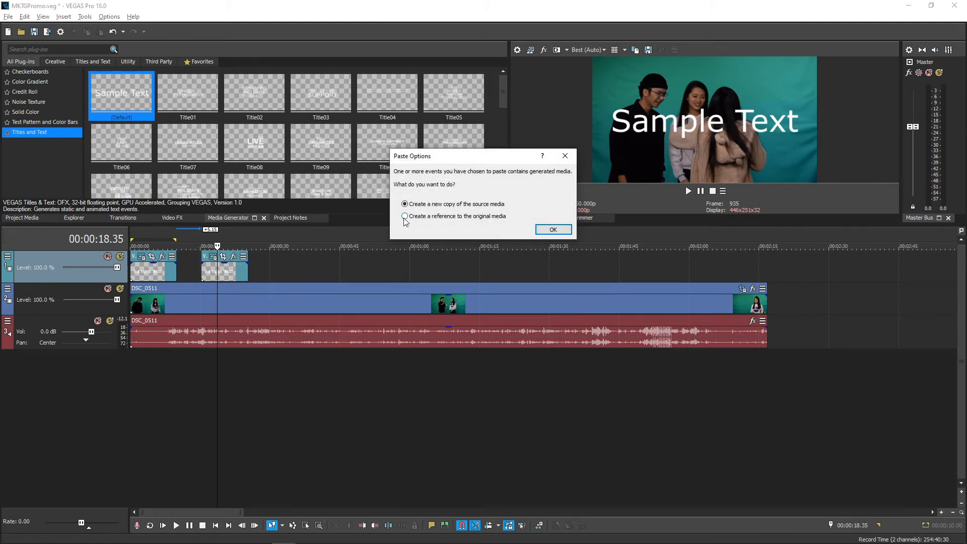
click(551, 232)
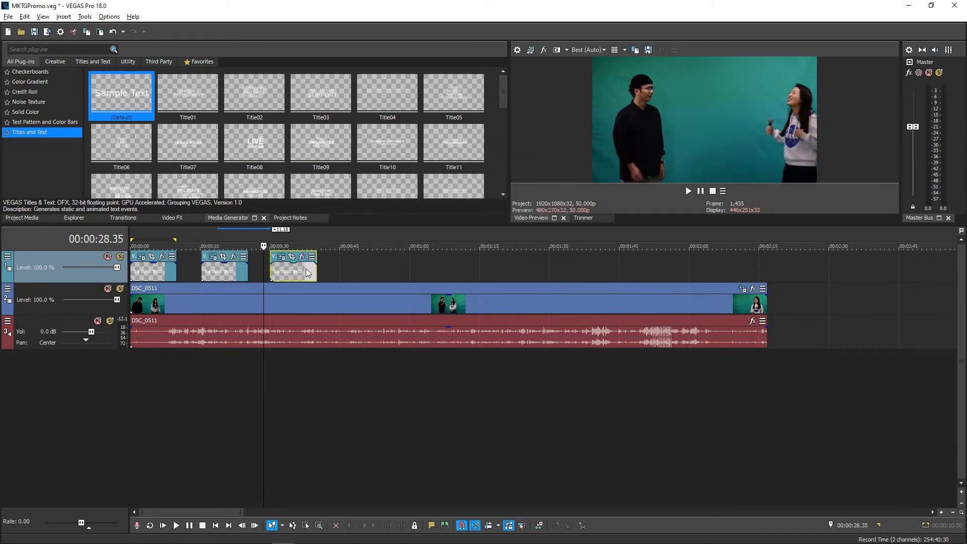
click(290, 246)
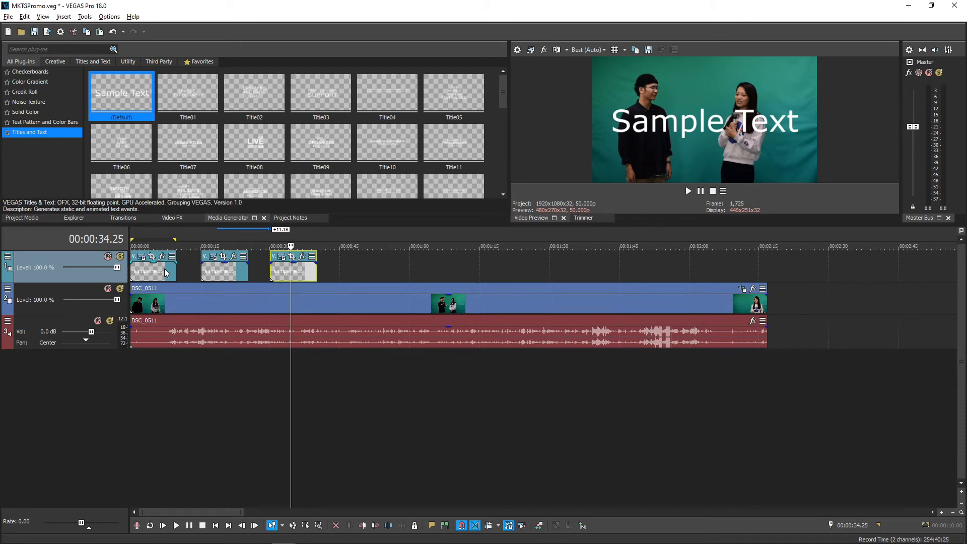
mouse_move(215, 273)
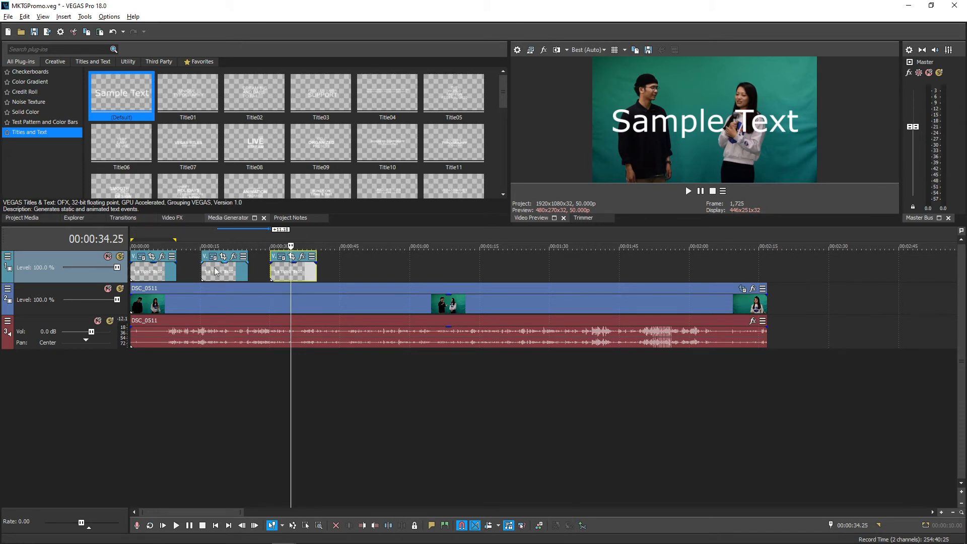
Replace the first title's placeholder text with 'Editing Class' and 'Lesson 1'.
click(219, 246)
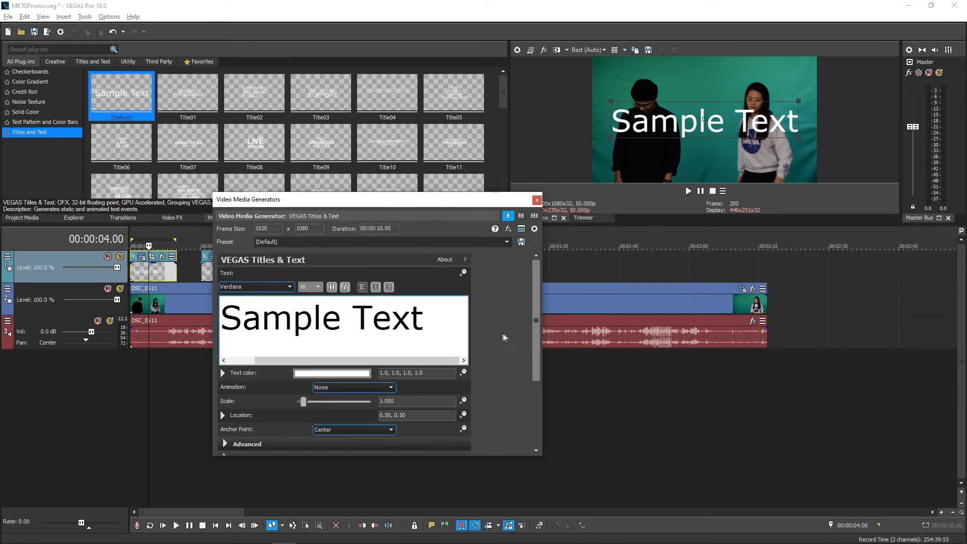
mouse_move(512, 334)
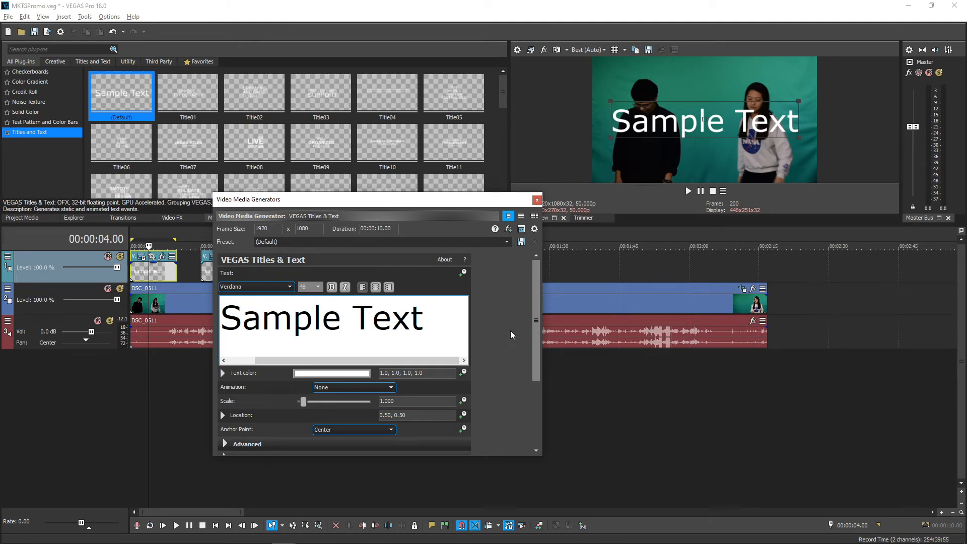
click(422, 317)
text(E)
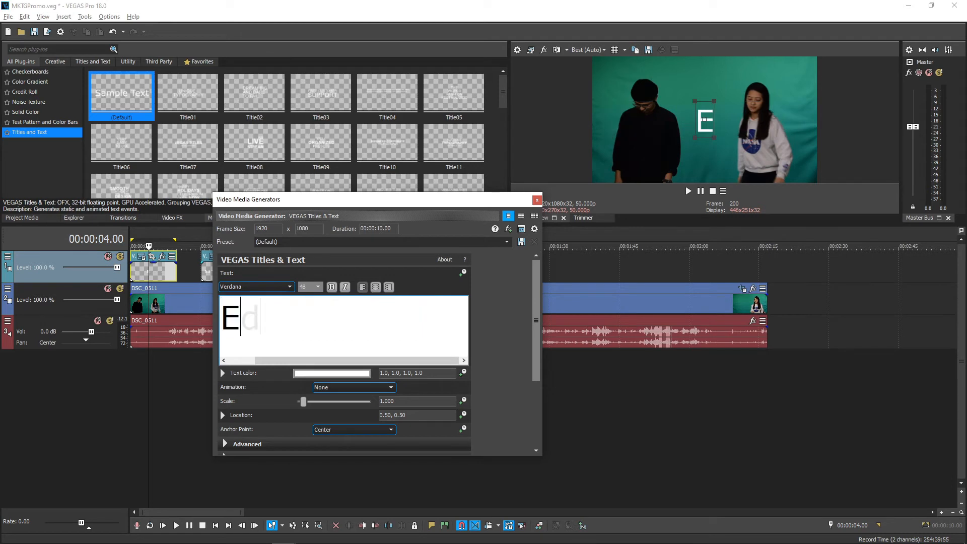
text(diting Clas)
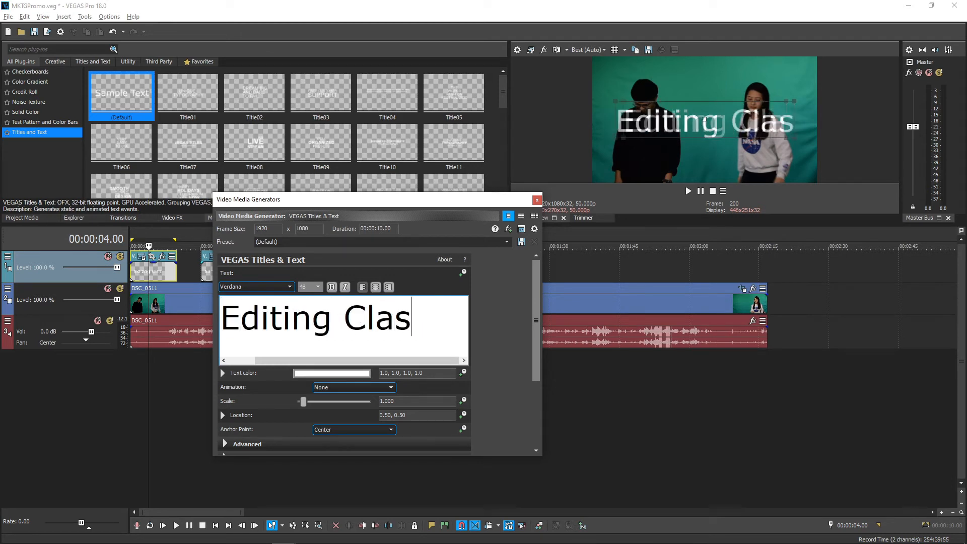
text(s)
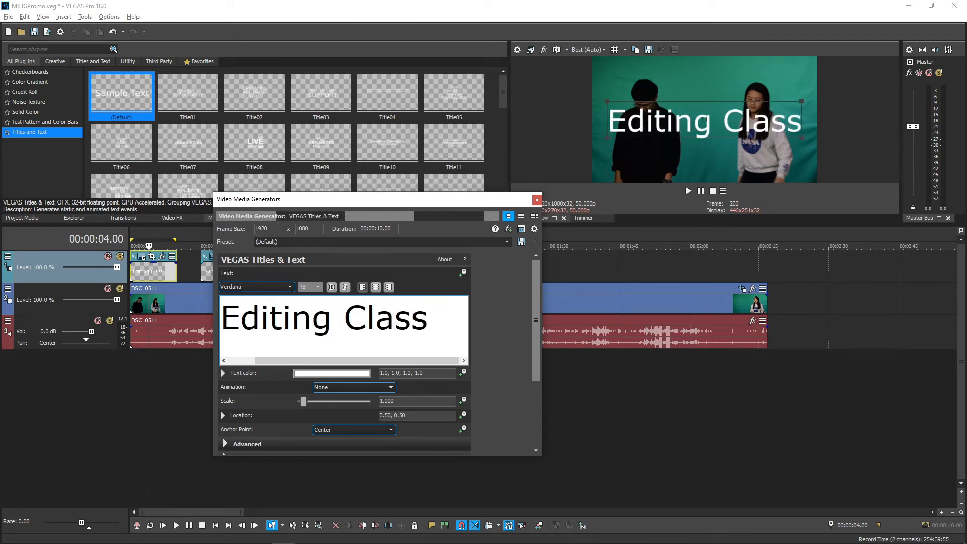
text(Lesson 1)
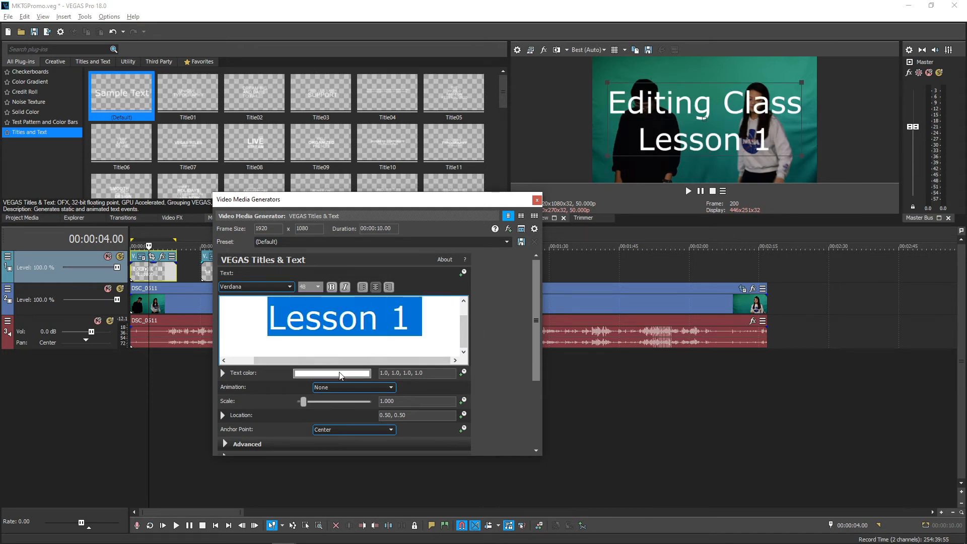
Colour the 'Editing Class / Lesson 1' title text orange.
click(332, 373)
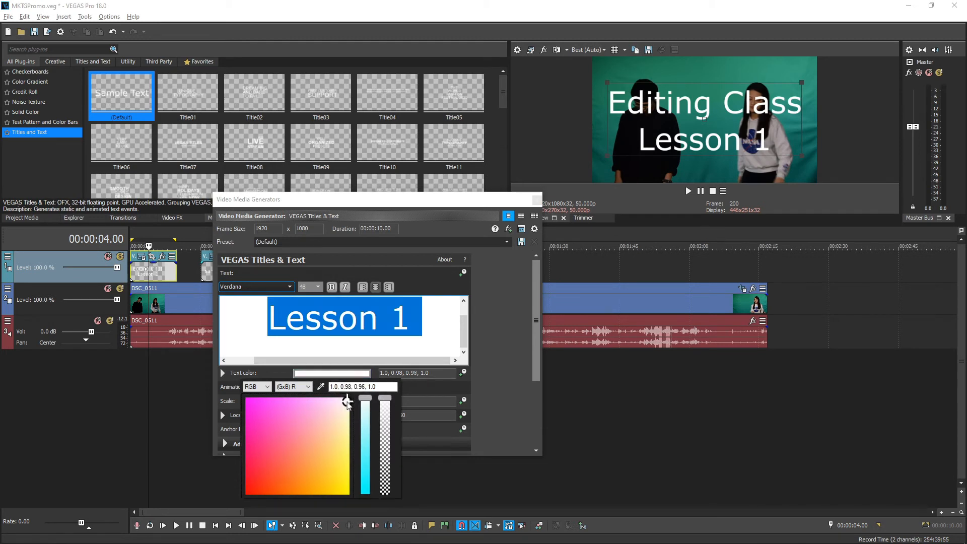
click(287, 494)
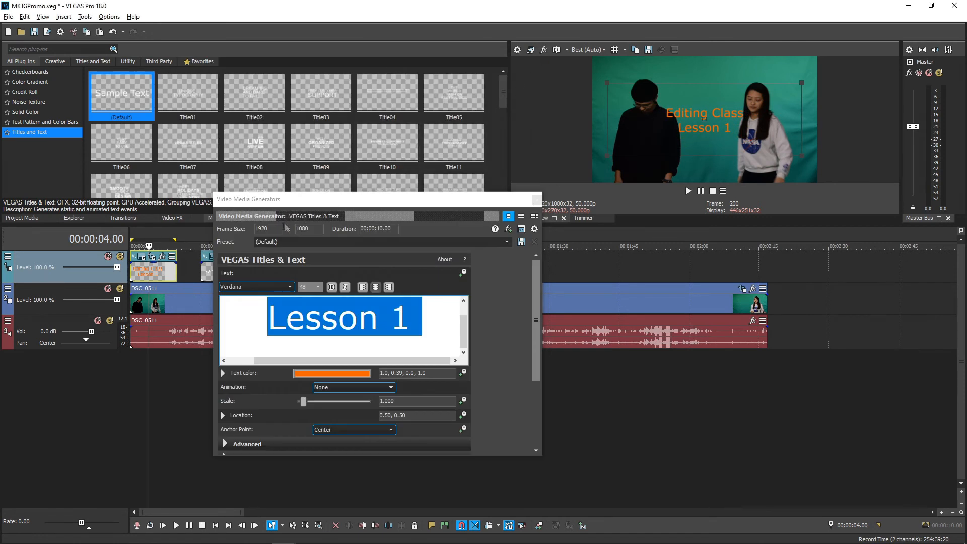
Paste an independent copy of the orange title near 42 seconds and change it to 'Lesson 2'.
click(534, 241)
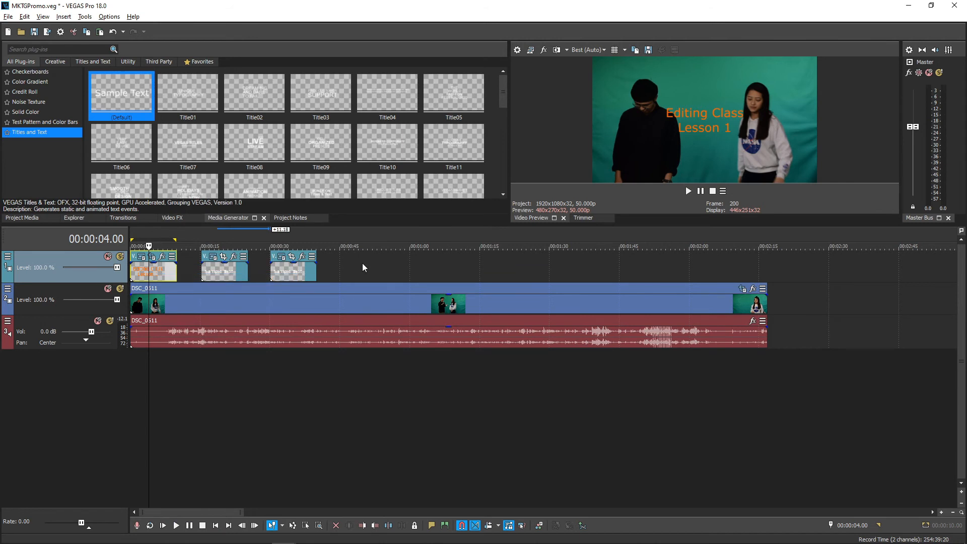
key(ctrl+v)
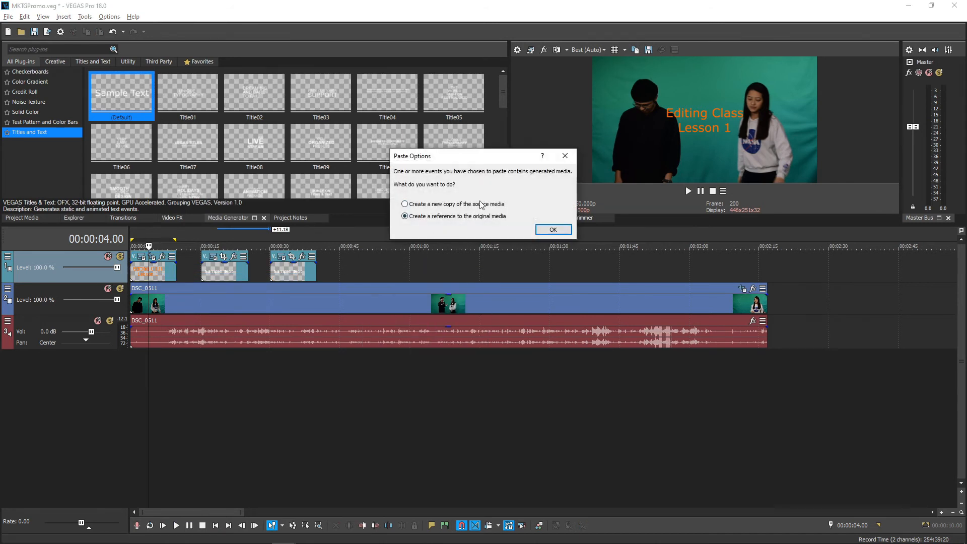
click(552, 229)
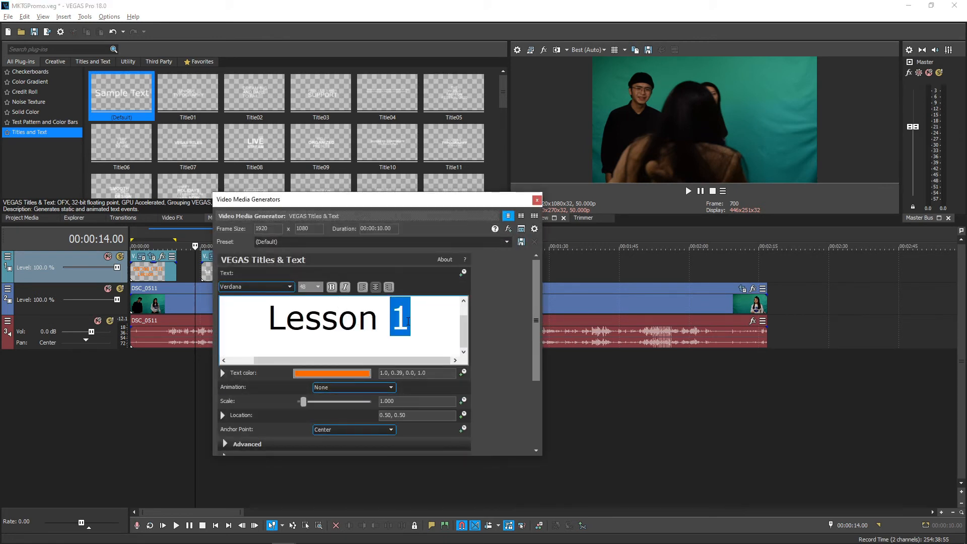
text(2)
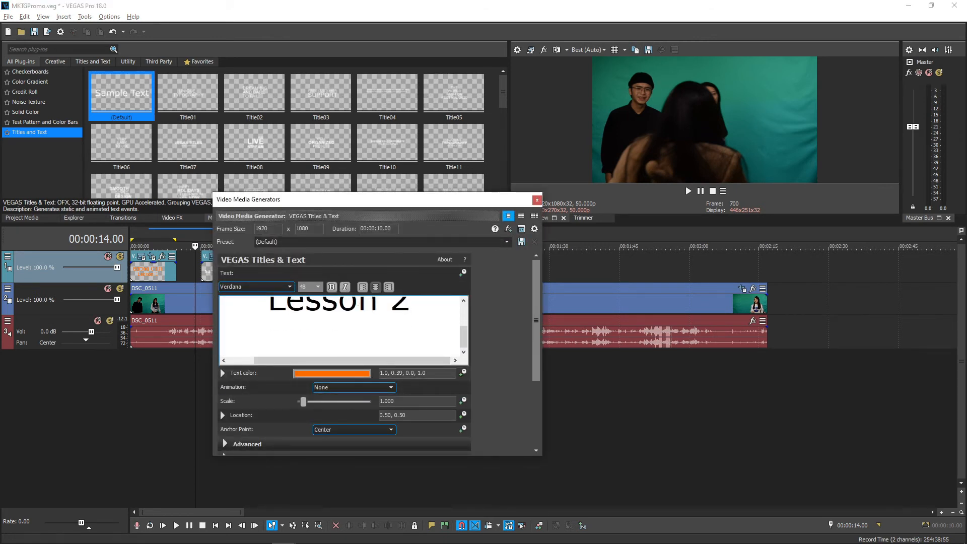
click(536, 199)
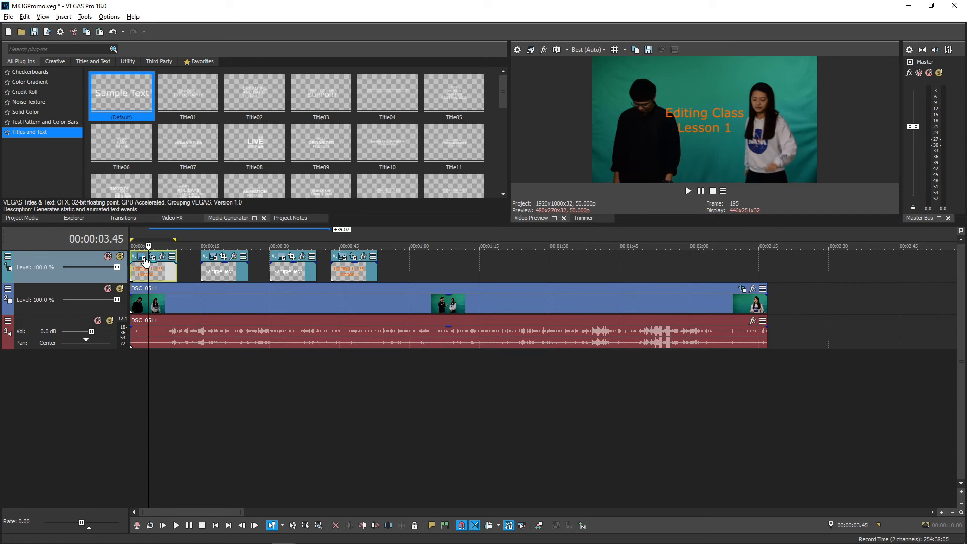
Rewrite the first title as 'FUN FACT' in the Papyrus font, ready for a magenta colour.
double_click(148, 265)
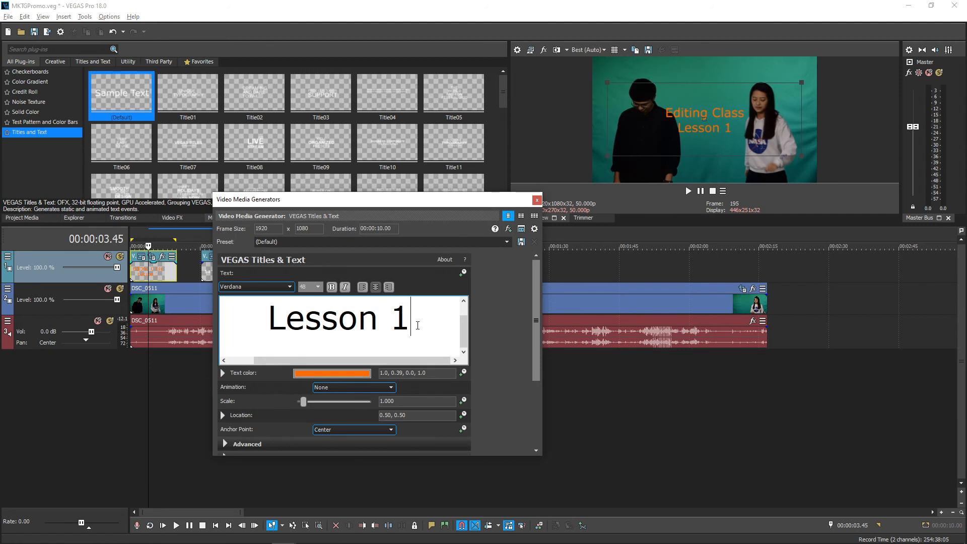
text(FUN)
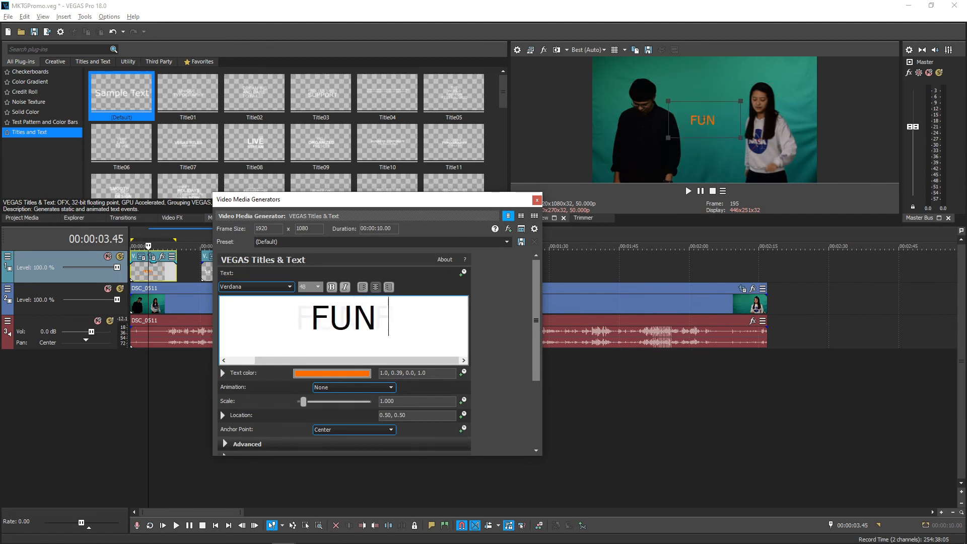
click(290, 286)
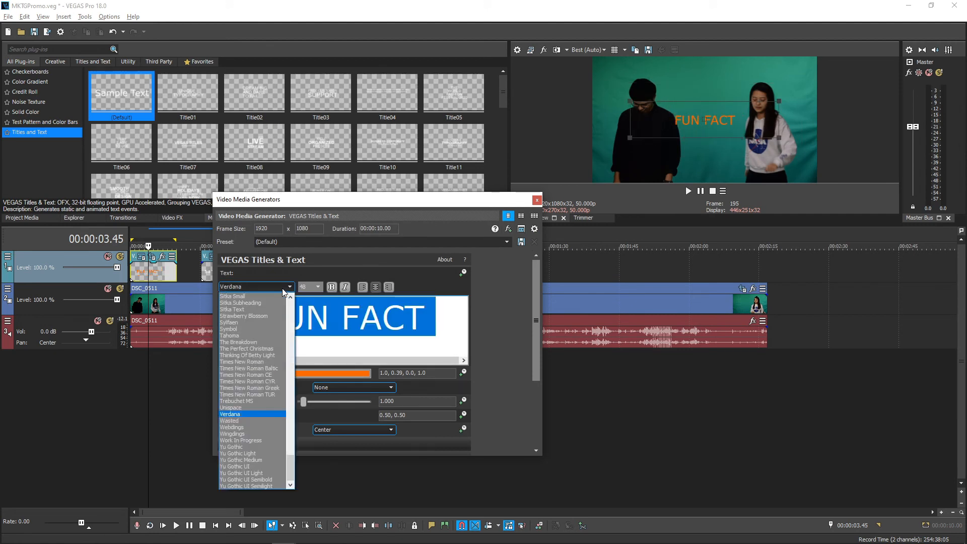
click(238, 414)
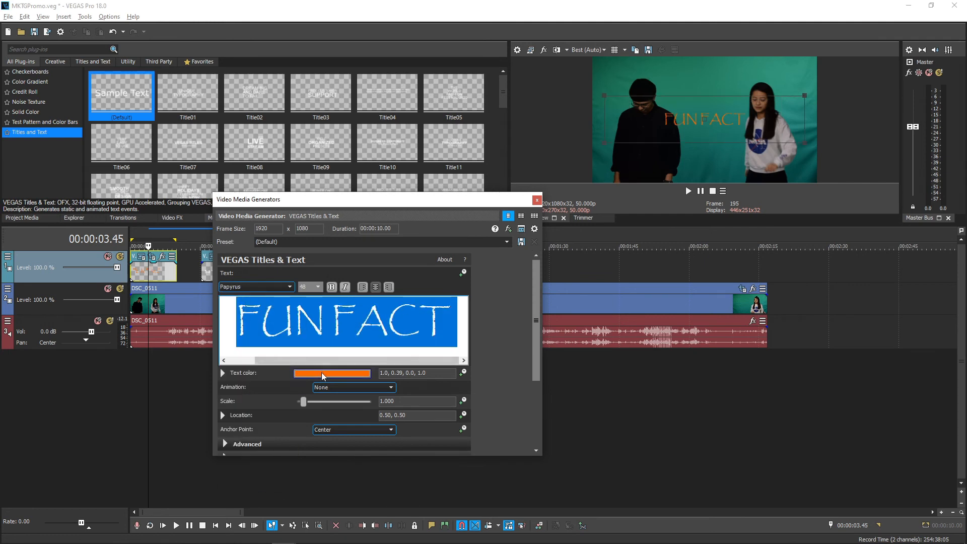
click(332, 373)
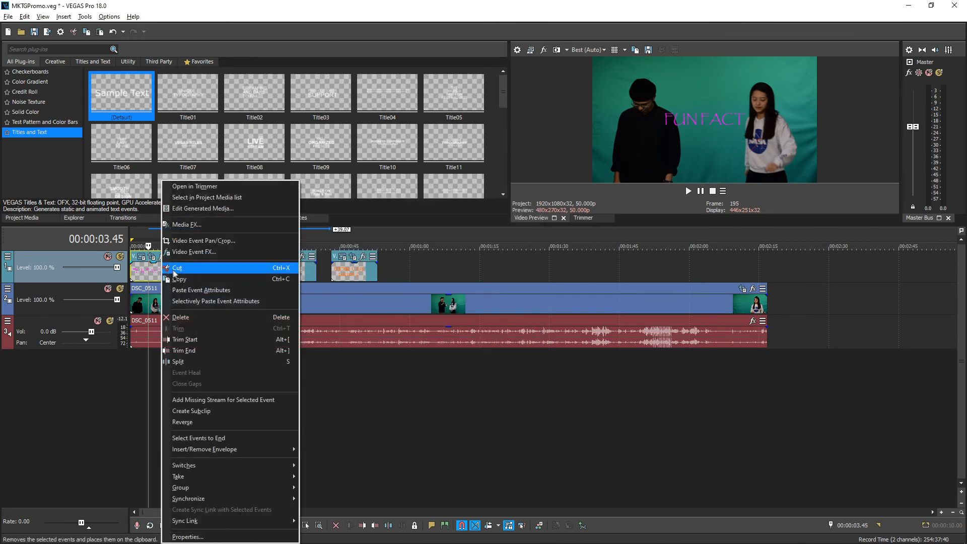
Copy the FUN FACT title to about 1:00 as a reference and return to its text settings.
click(179, 267)
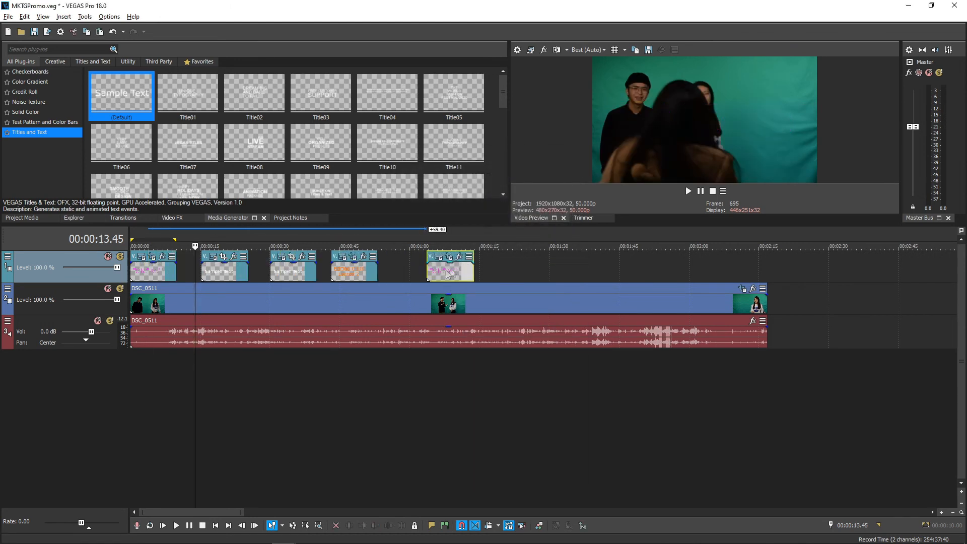
click(442, 247)
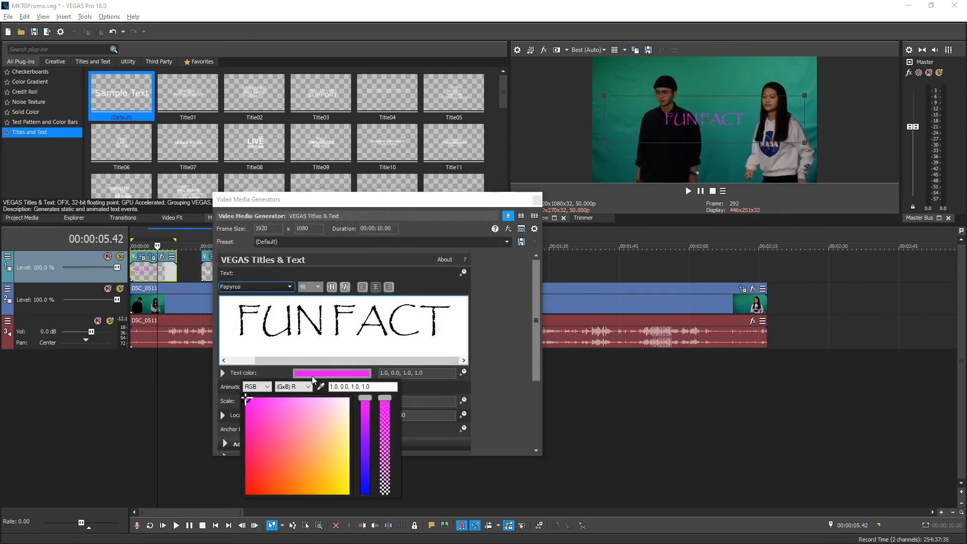
Make the FUN FACT text yellow and confirm the referenced copy near one minute turned yellow too.
click(299, 442)
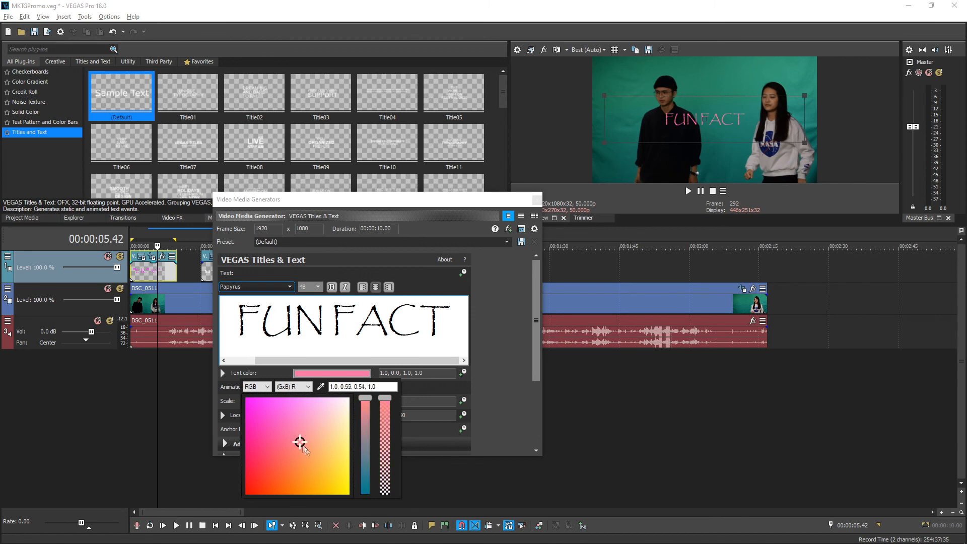
click(346, 494)
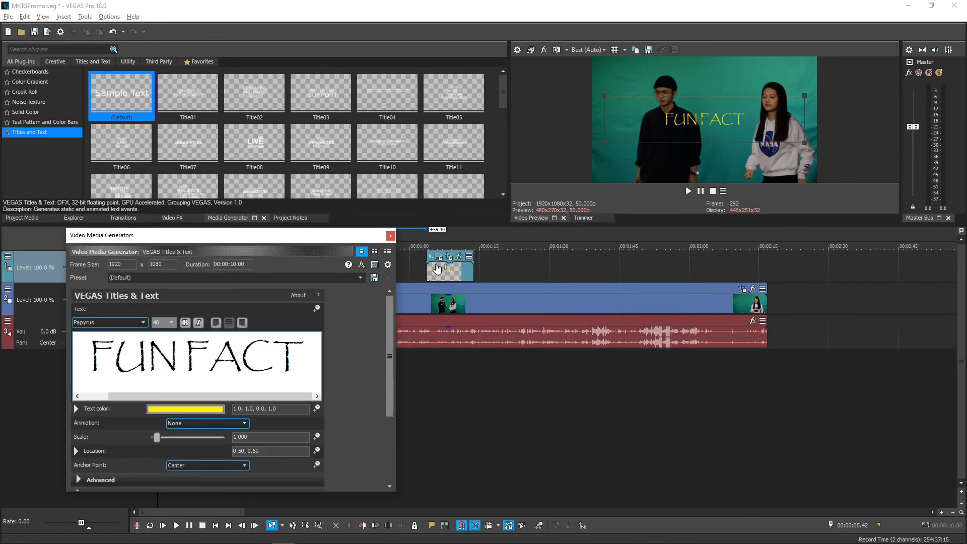
click(442, 266)
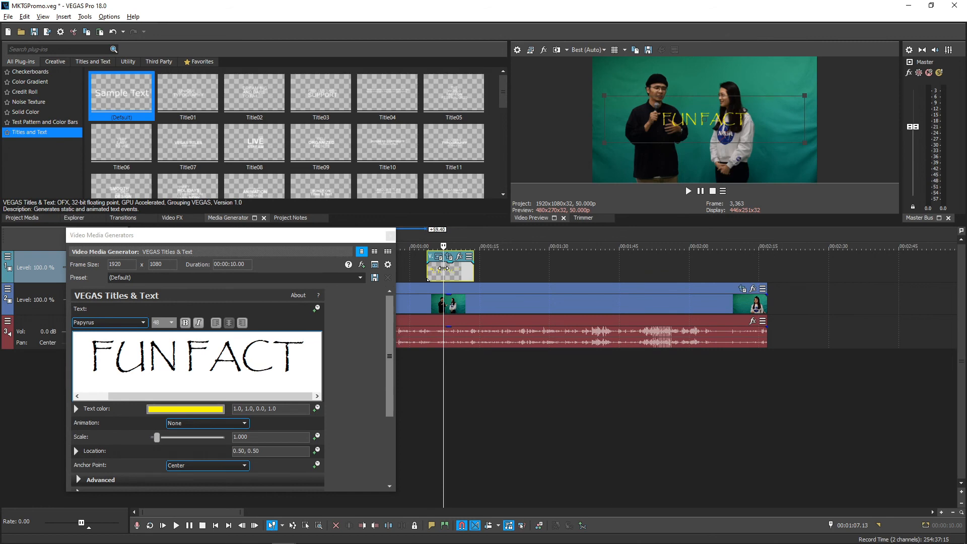